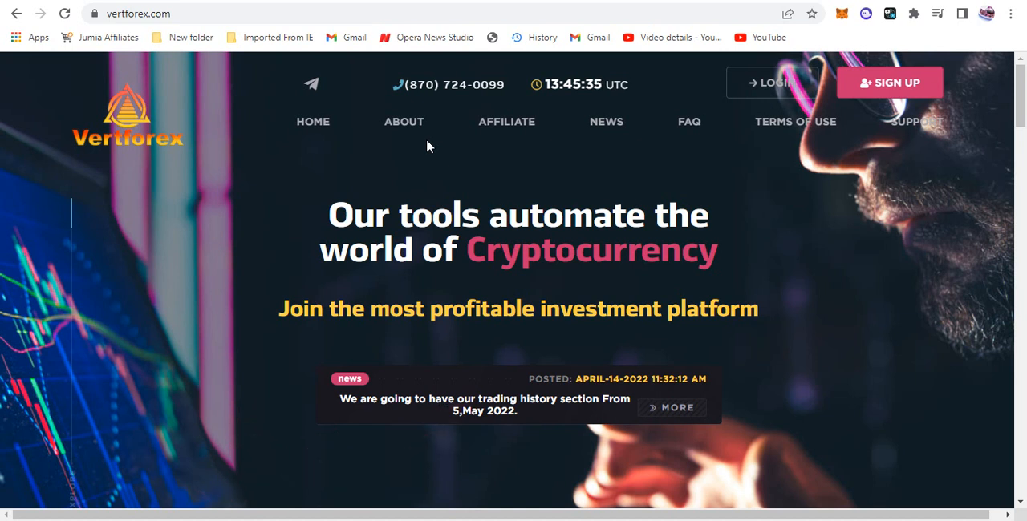
mouse_move(260, 165)
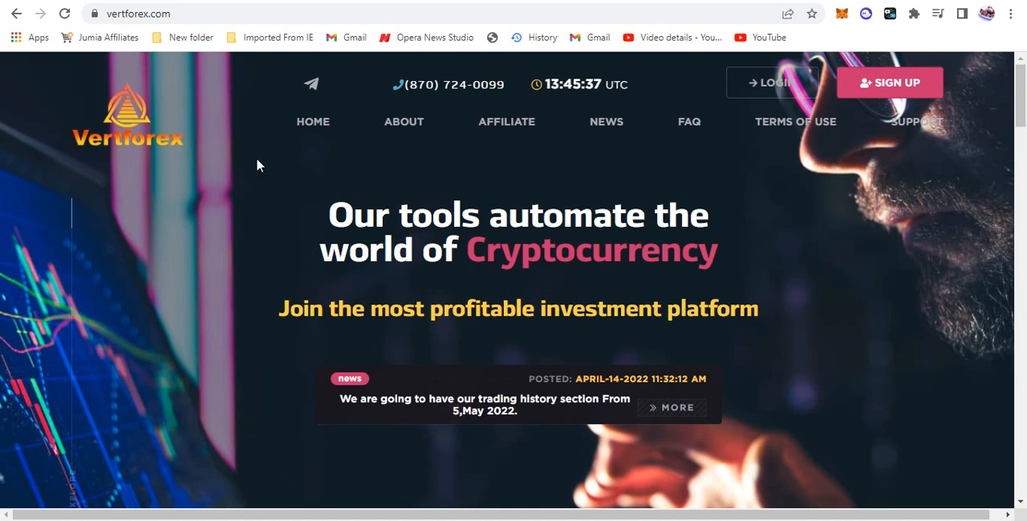
mouse_move(180, 167)
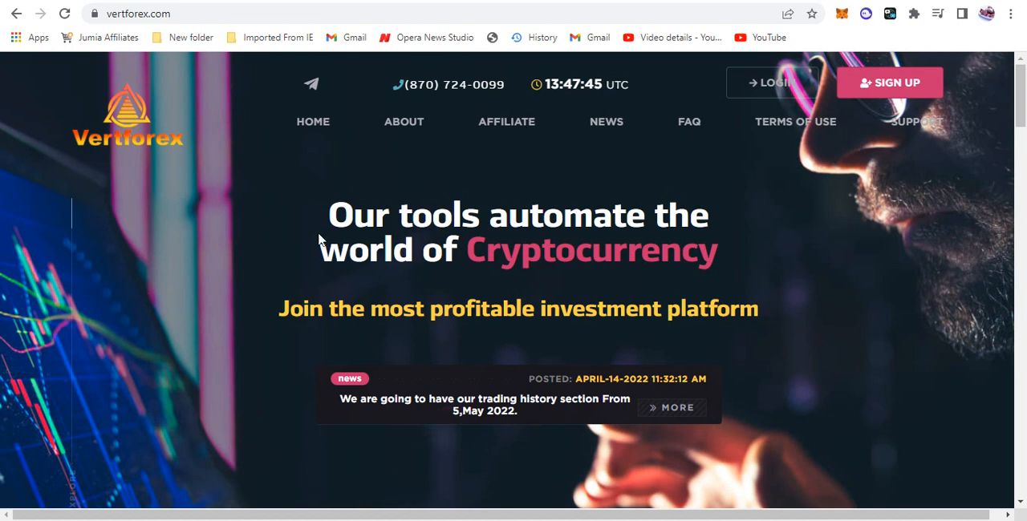
- Scroll down the homepage past the news banner to the feature cards, PDF download and About section
drag(326, 215, 500, 250)
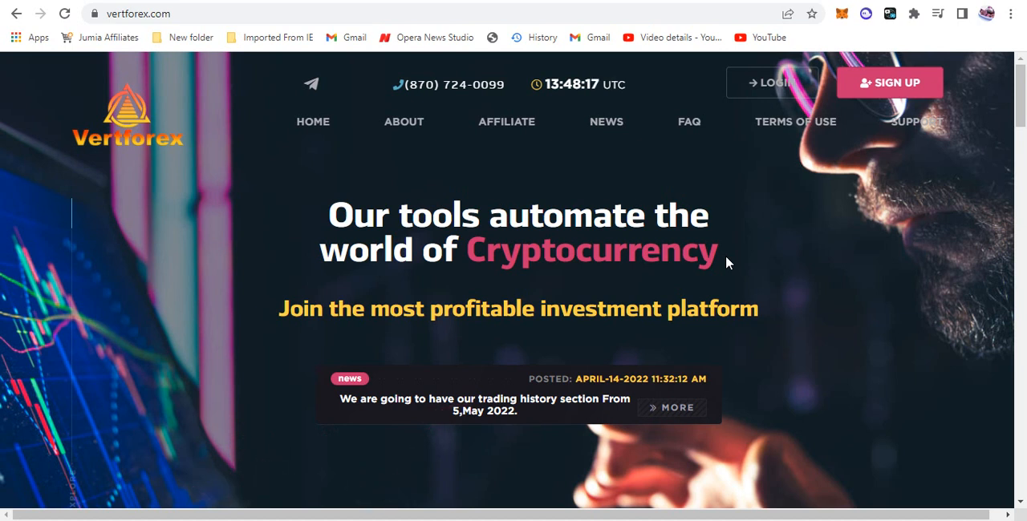
scroll(down, 3)
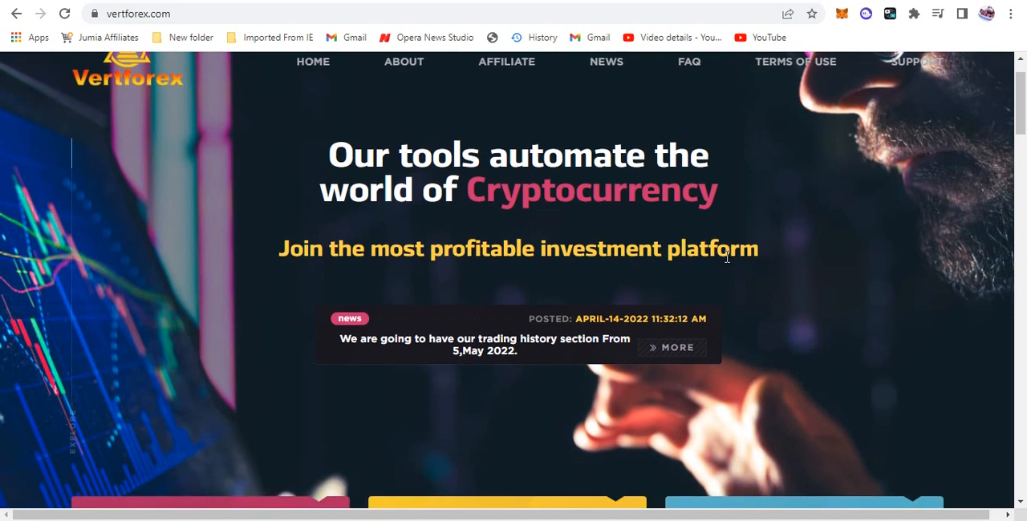
scroll(down, 3)
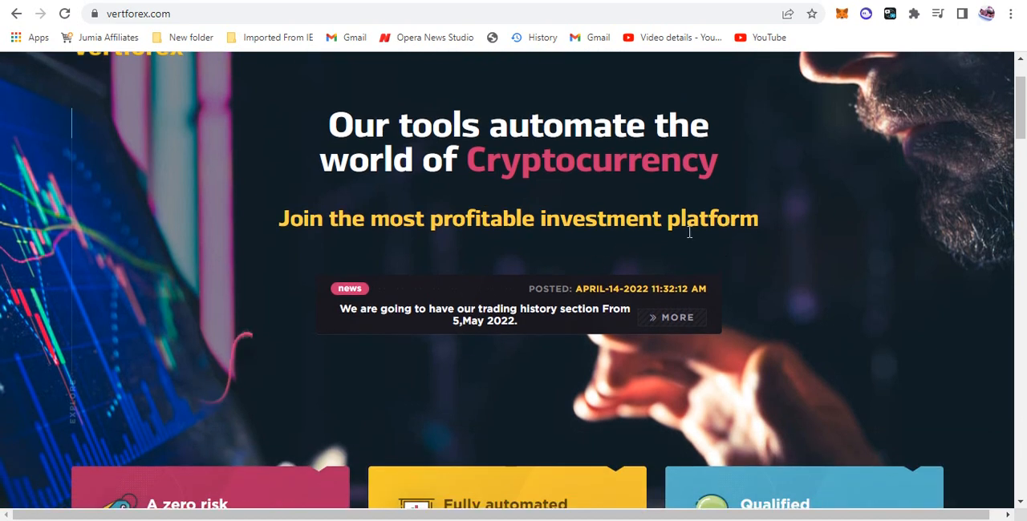
scroll(down, 3)
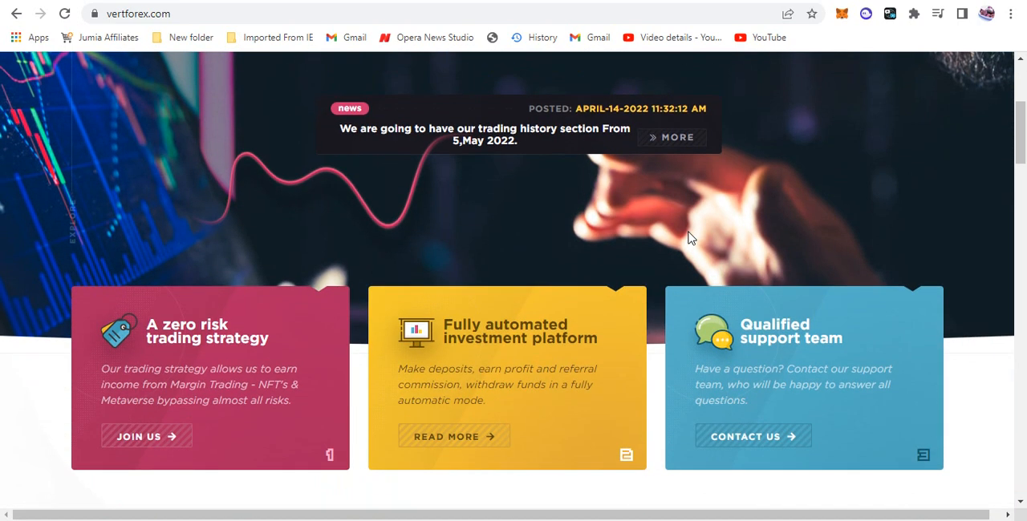
scroll(down, 3)
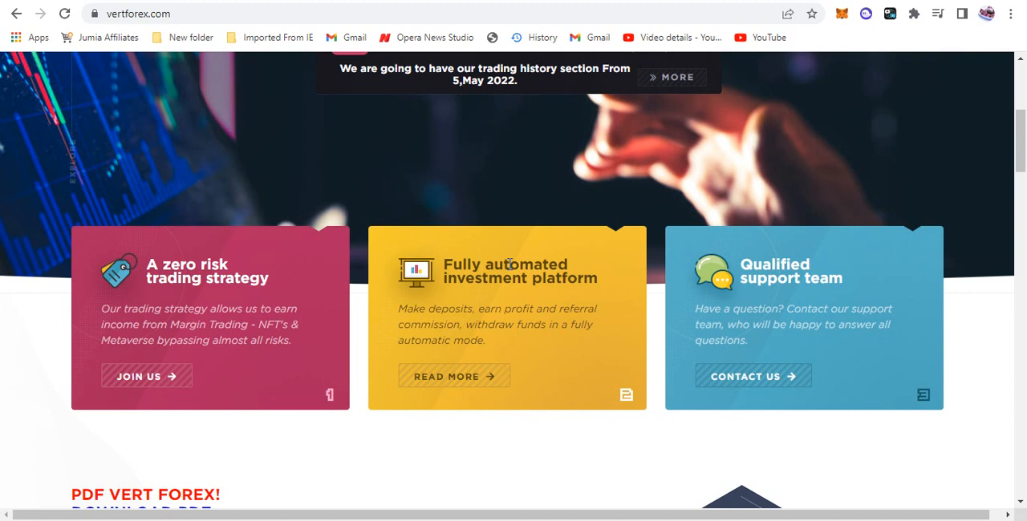
mouse_move(779, 279)
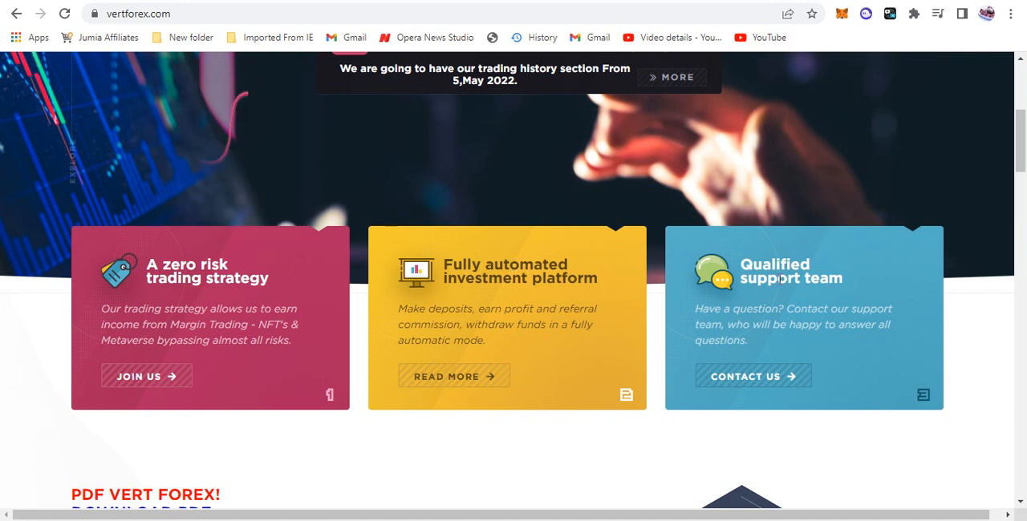
scroll(down, 3)
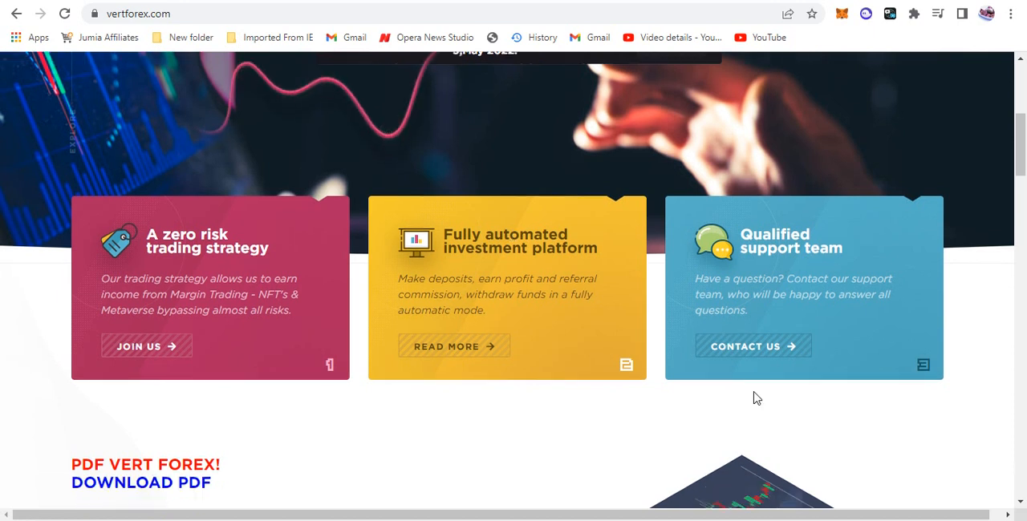
scroll(down, 3)
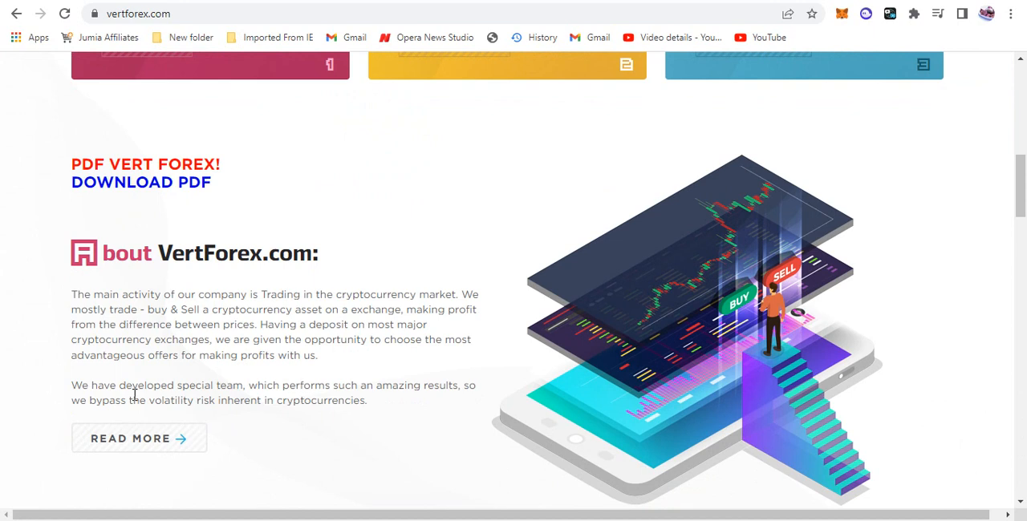
mouse_move(132, 190)
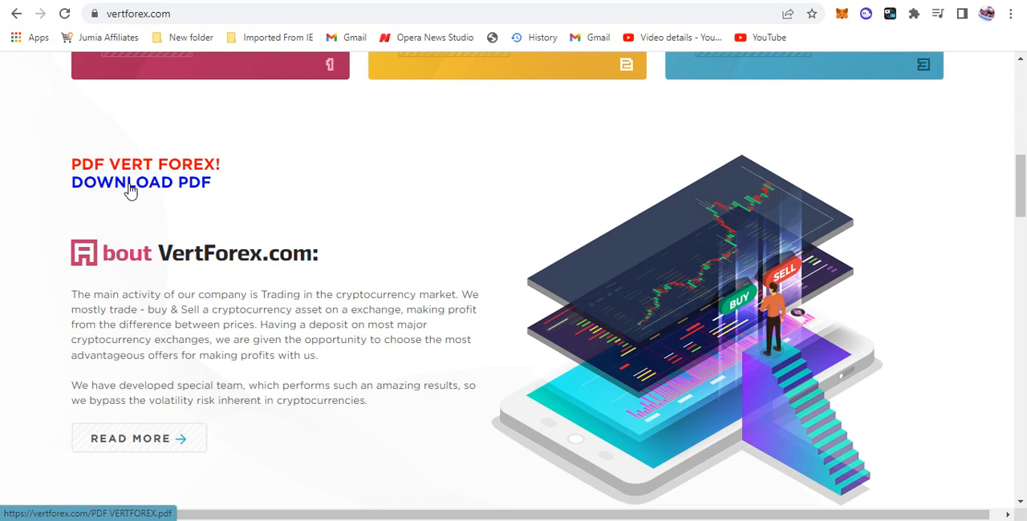
scroll(down, 3)
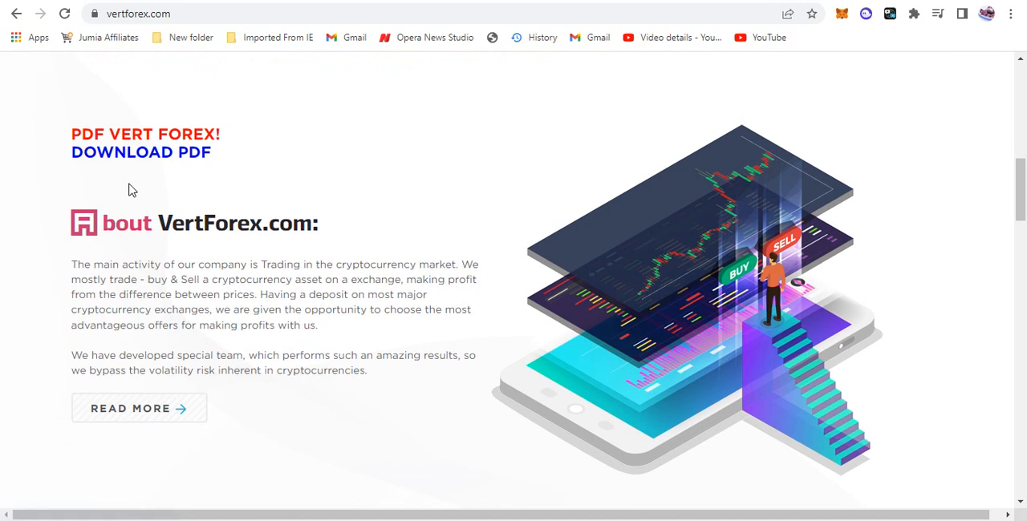
mouse_move(282, 231)
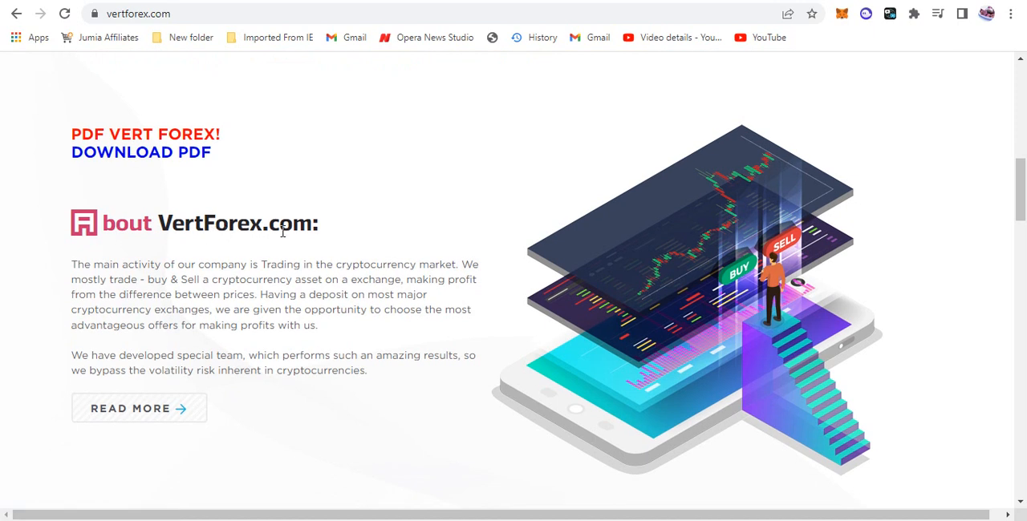
mouse_move(298, 231)
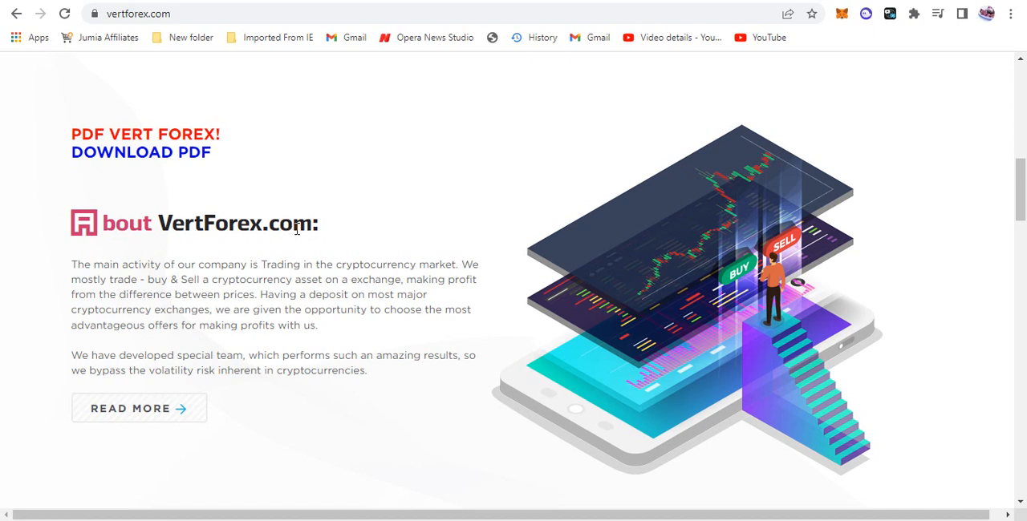
mouse_move(213, 251)
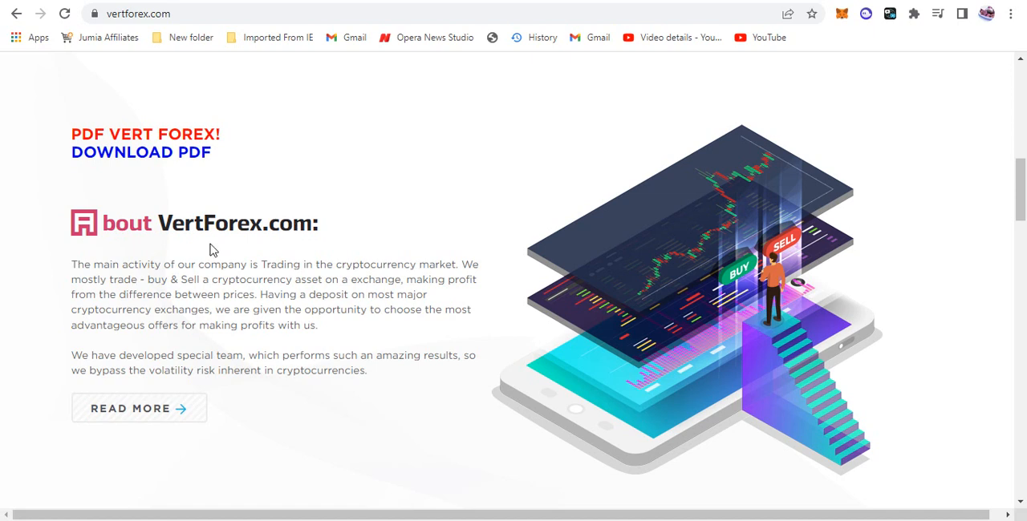
mouse_move(233, 244)
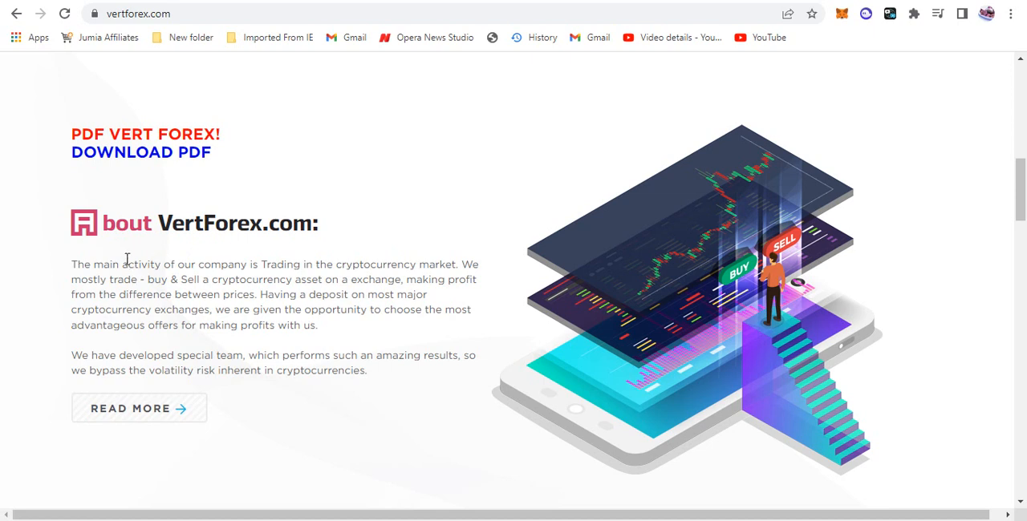
mouse_move(234, 276)
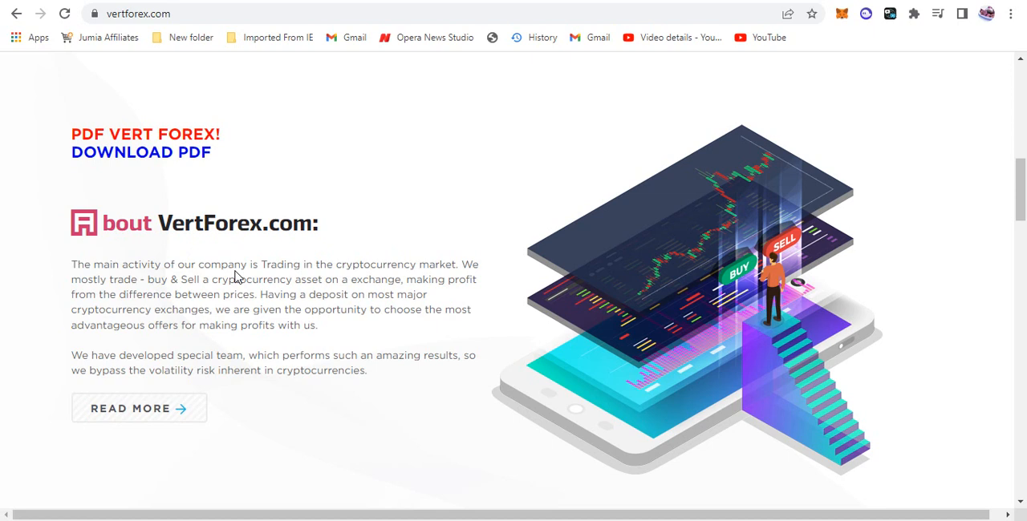
mouse_move(393, 268)
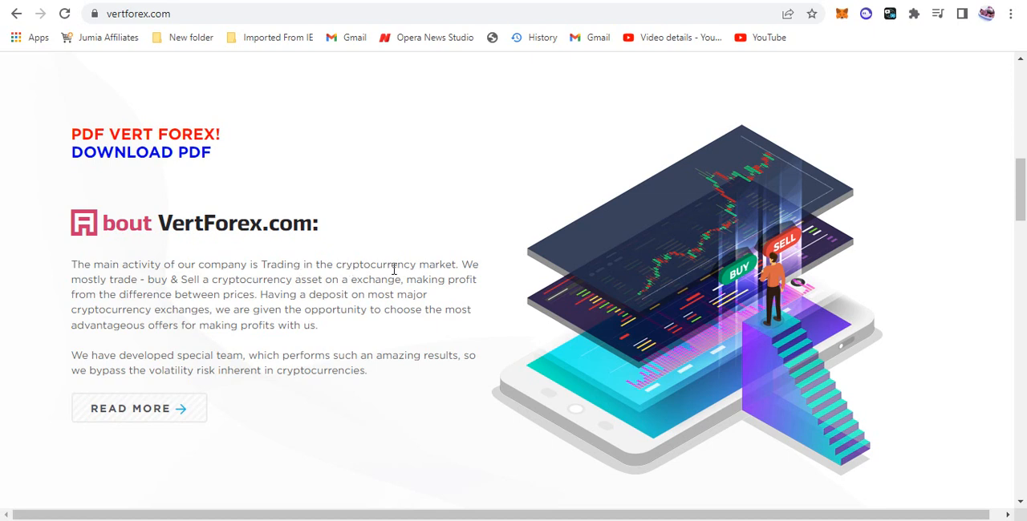
mouse_move(167, 284)
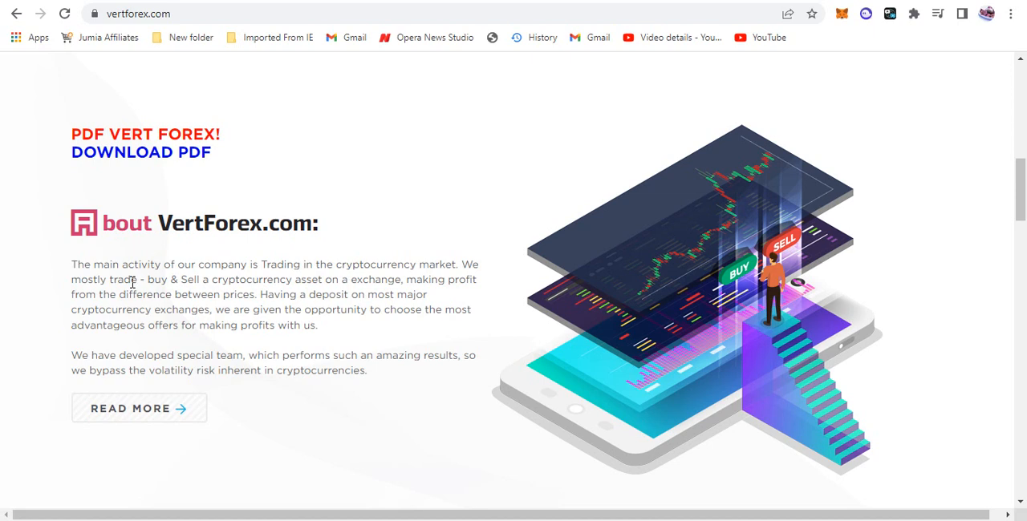
mouse_move(184, 282)
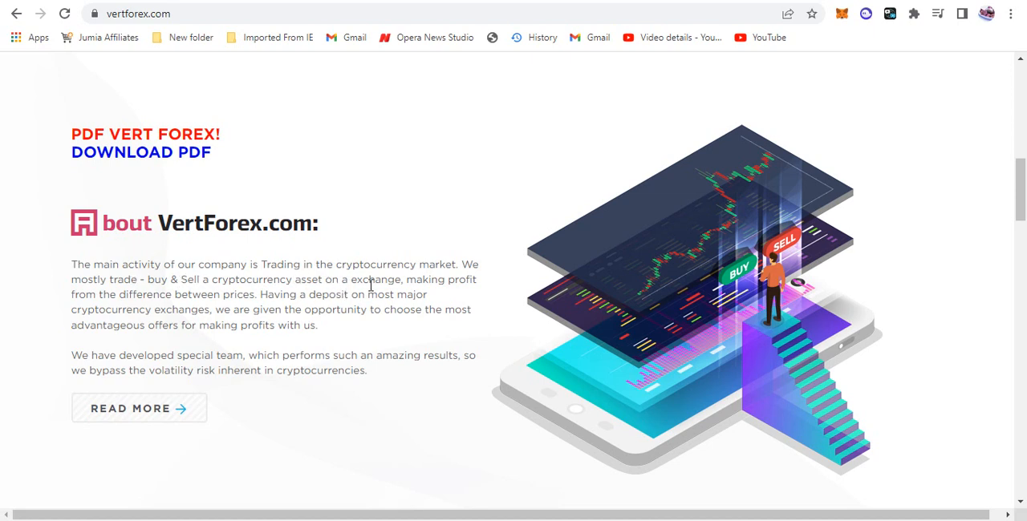
mouse_move(377, 284)
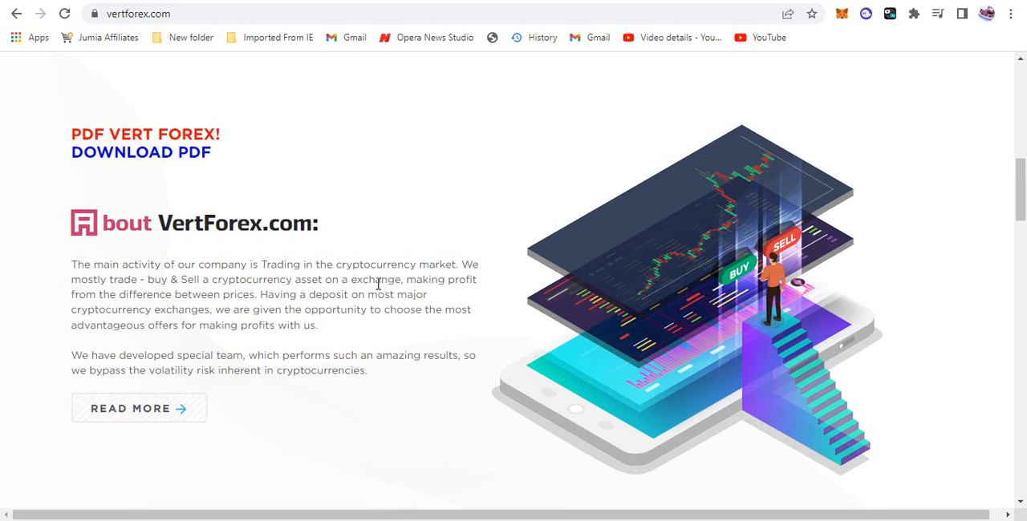
scroll(down, 3)
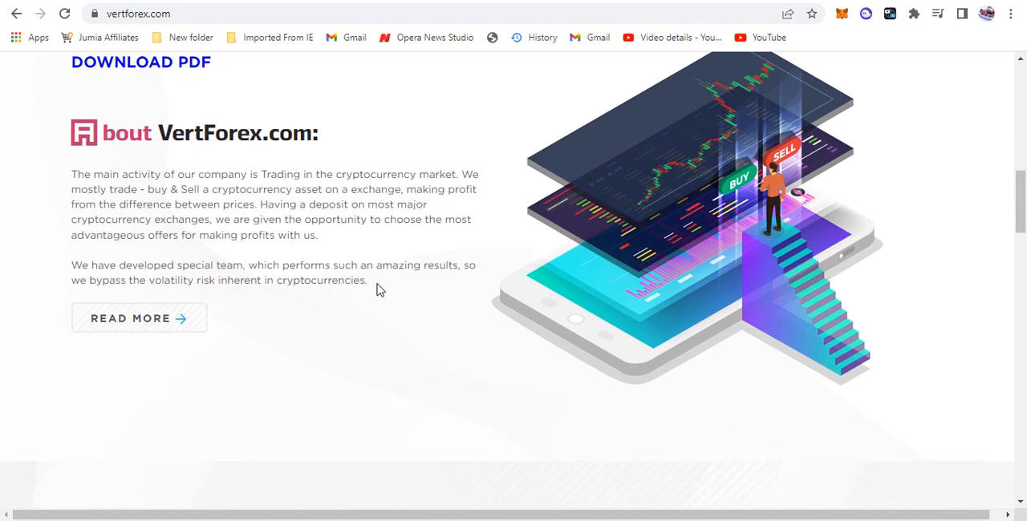
- Scroll past the About section until the investment plans heading with 3.0%–8.2% daily tiers appears
scroll(down, 3)
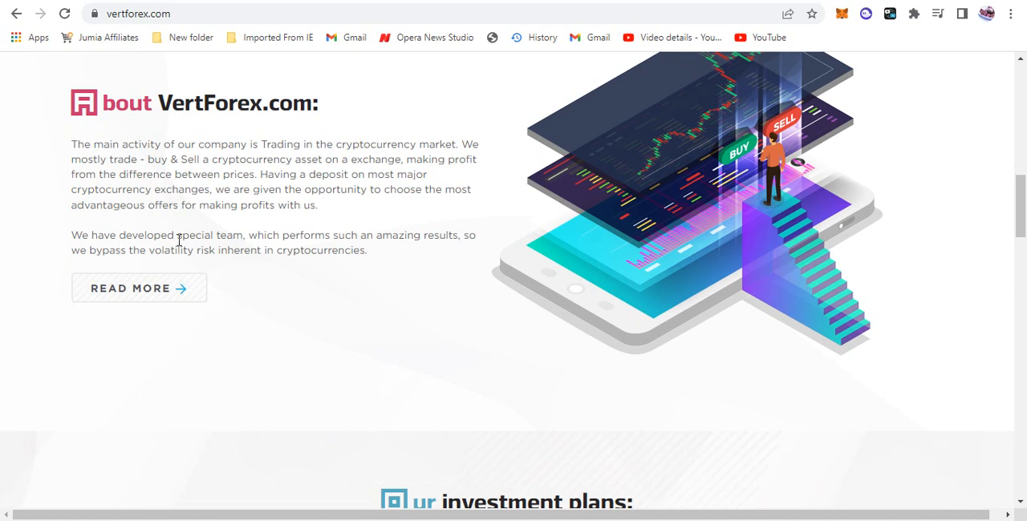
mouse_move(368, 240)
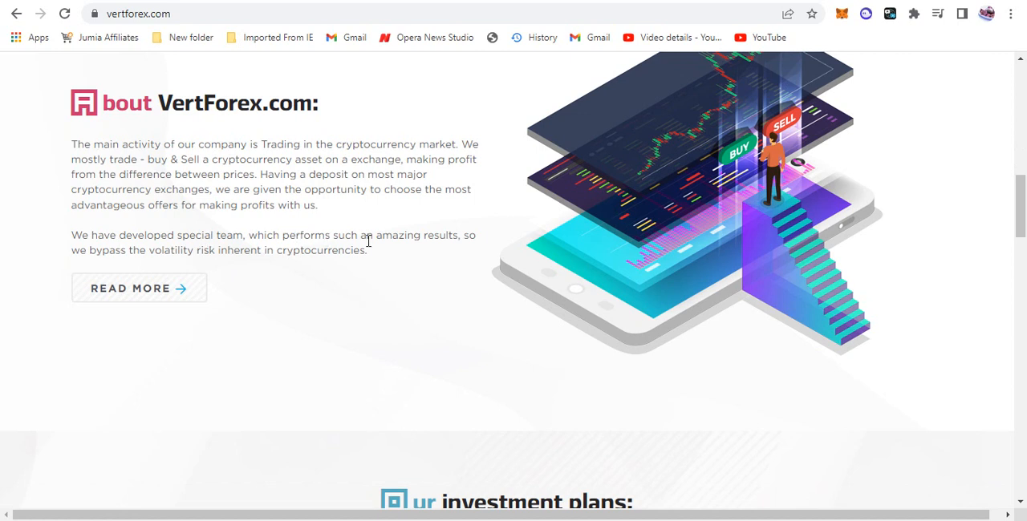
mouse_move(88, 251)
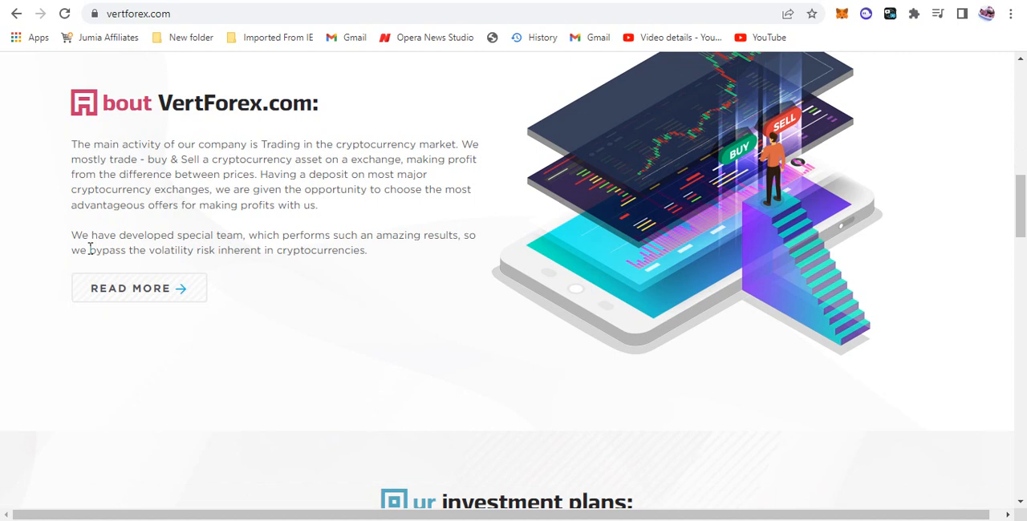
mouse_move(238, 263)
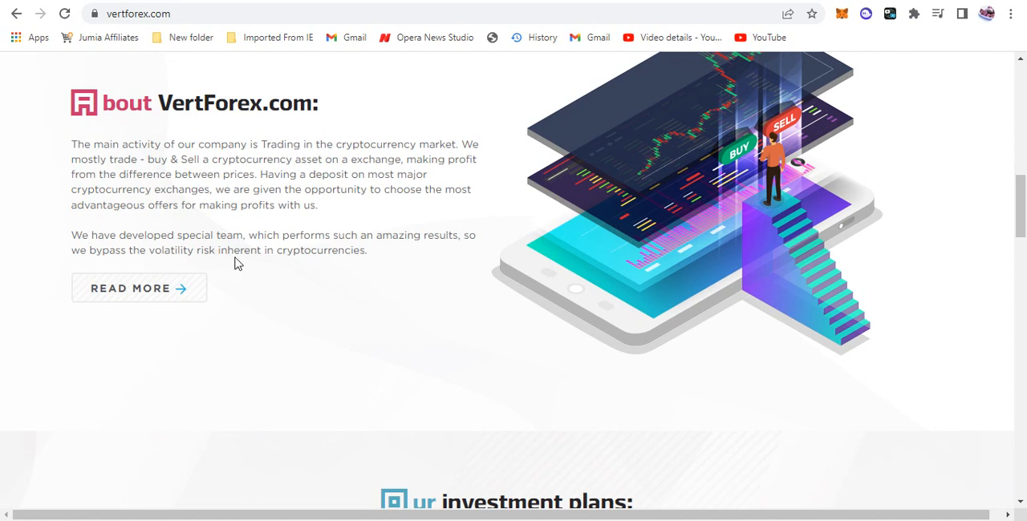
mouse_move(345, 278)
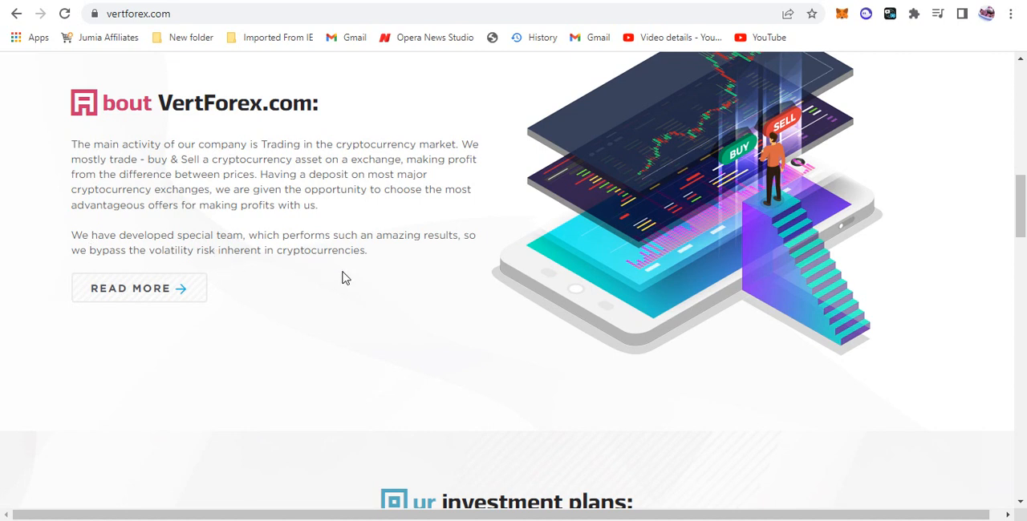
scroll(down, 3)
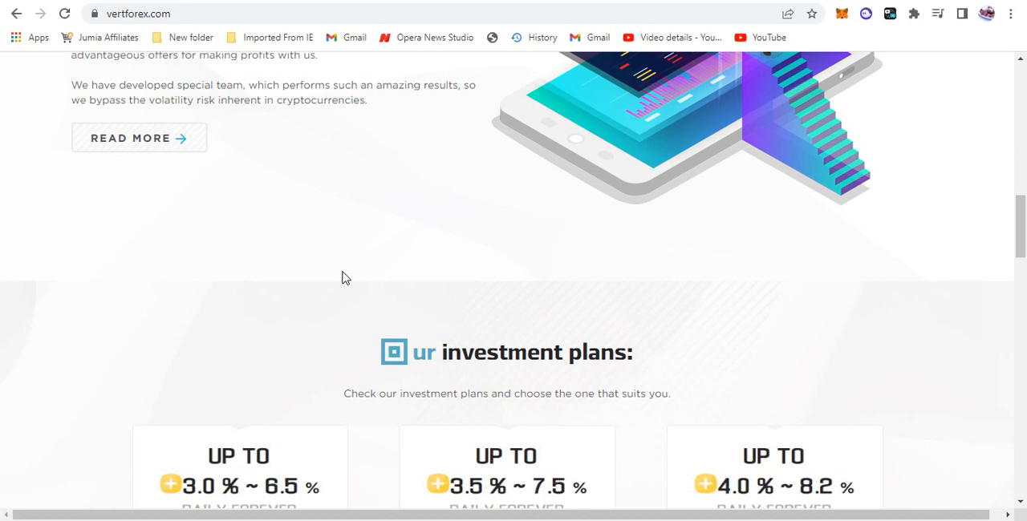
scroll(down, 3)
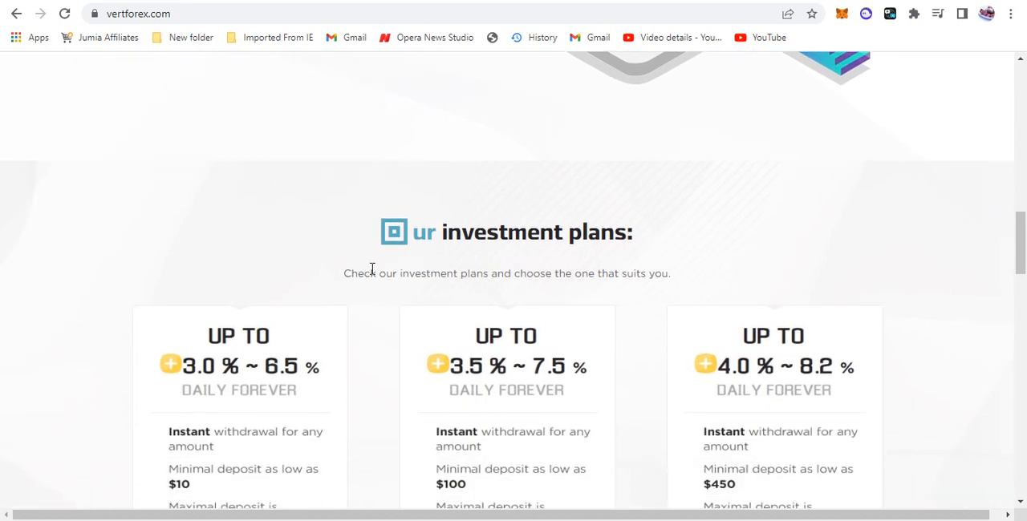
- Scroll to the three plan cards showing $10, $100 and $450 minimum deposits and $100,000 maximum
scroll(down, 3)
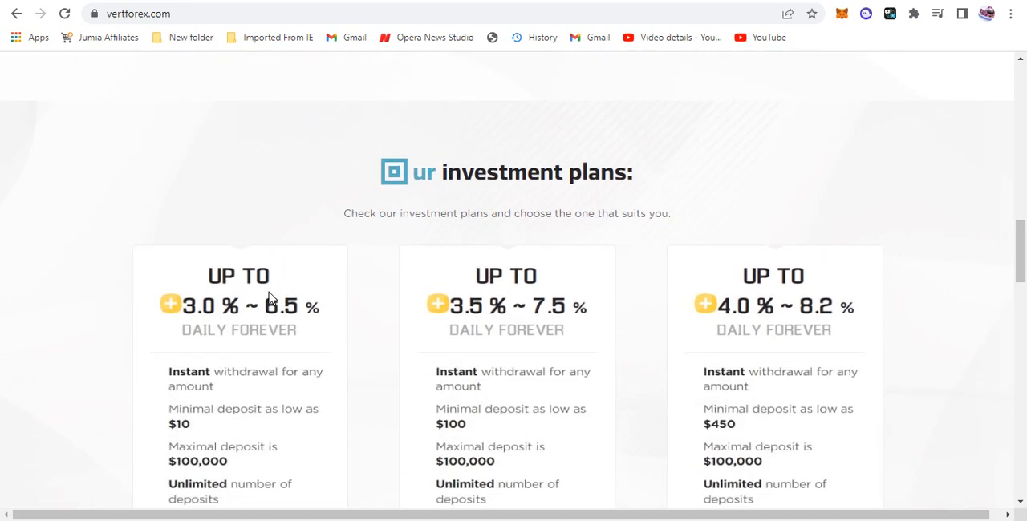
scroll(down, 3)
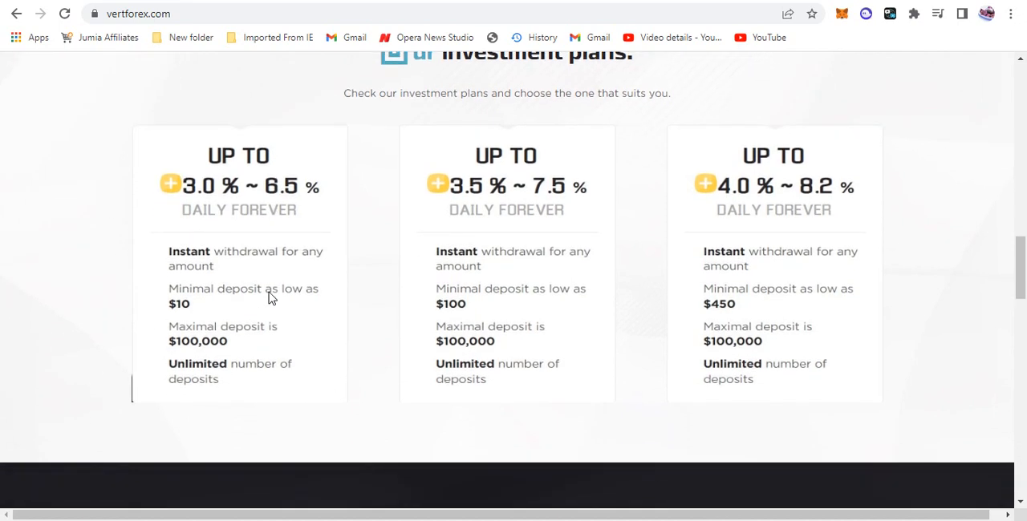
mouse_move(225, 234)
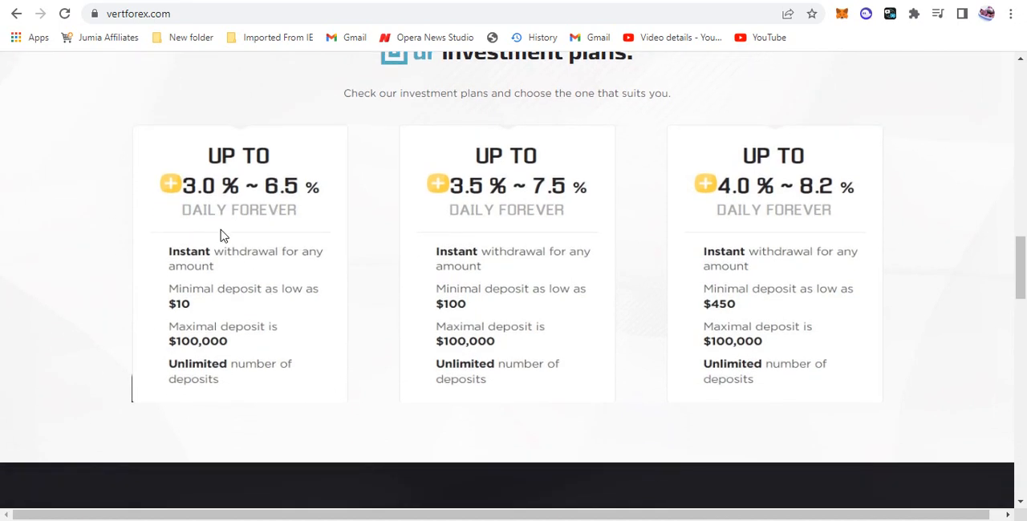
mouse_move(774, 211)
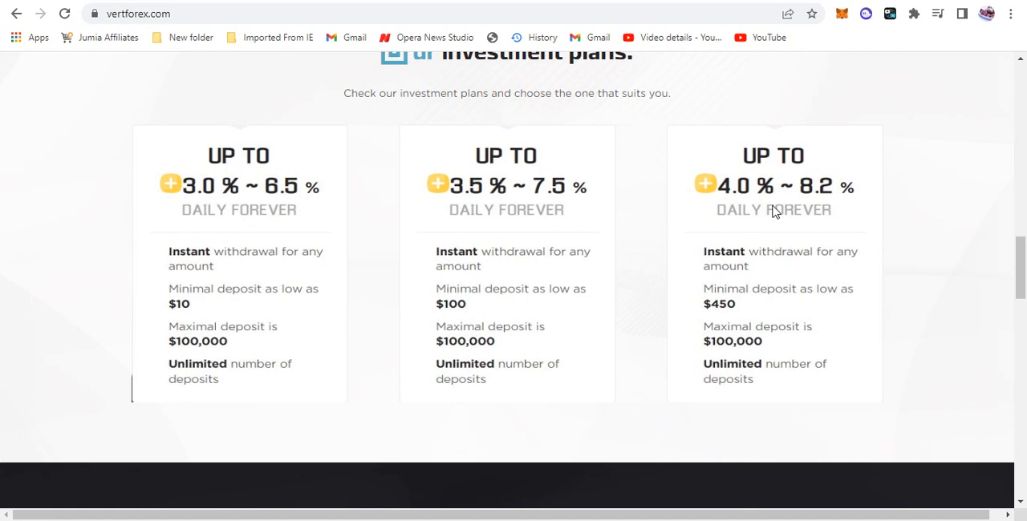
mouse_move(417, 127)
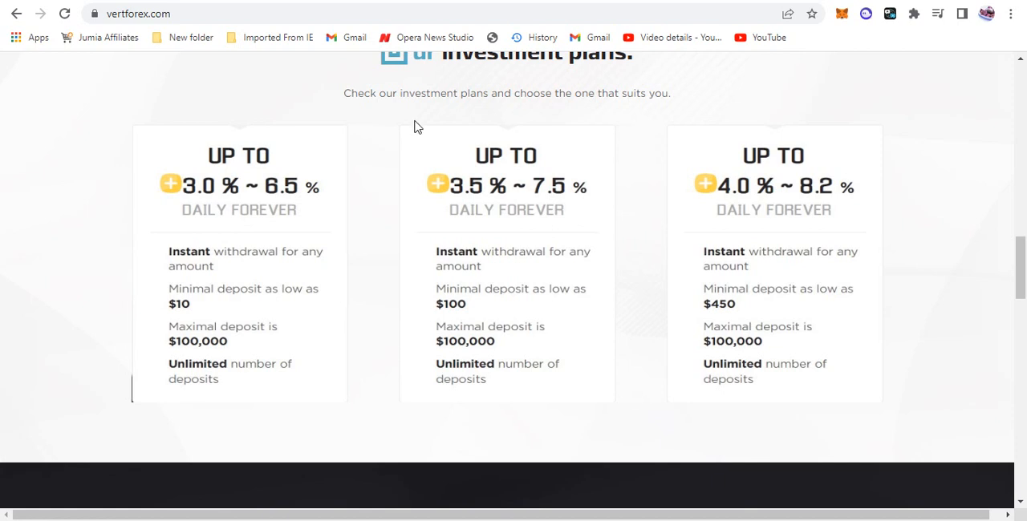
mouse_move(215, 156)
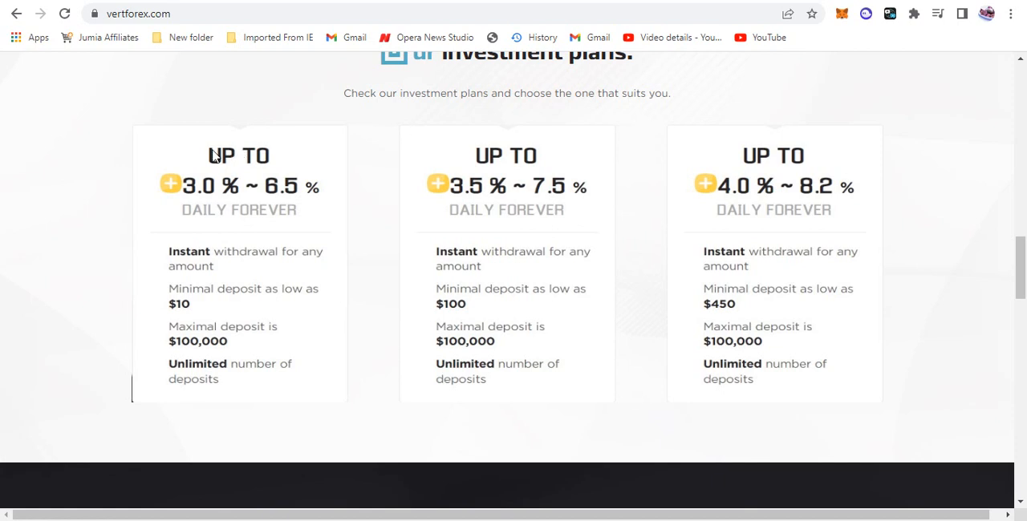
mouse_move(222, 192)
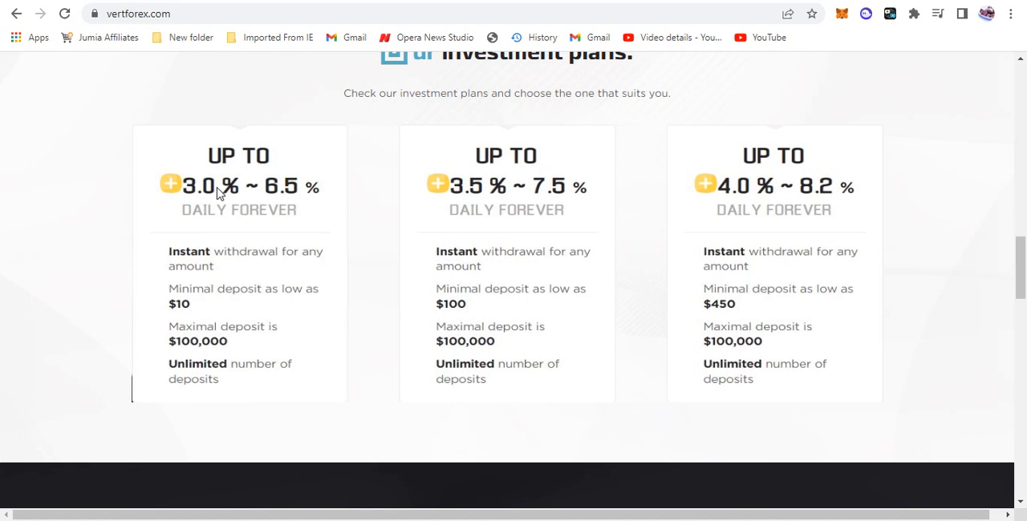
mouse_move(279, 189)
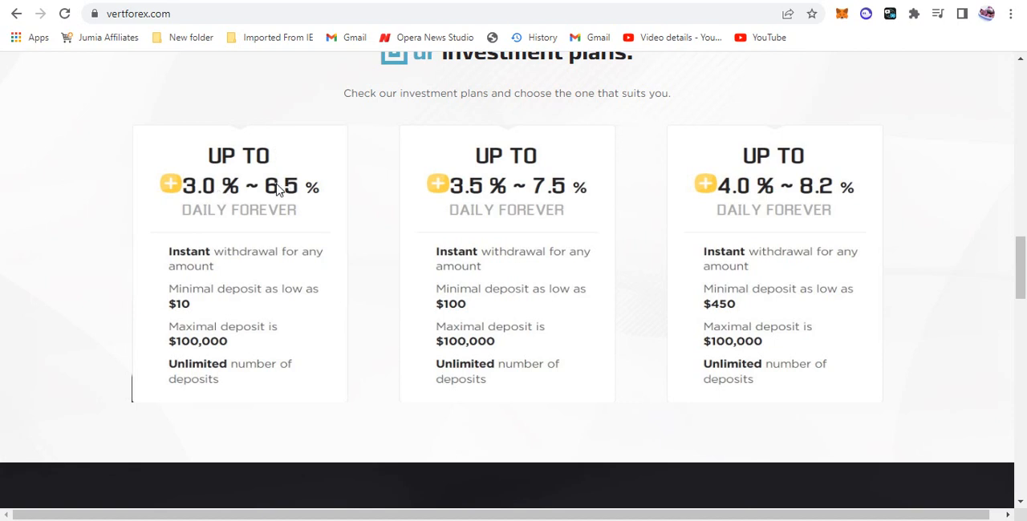
mouse_move(257, 207)
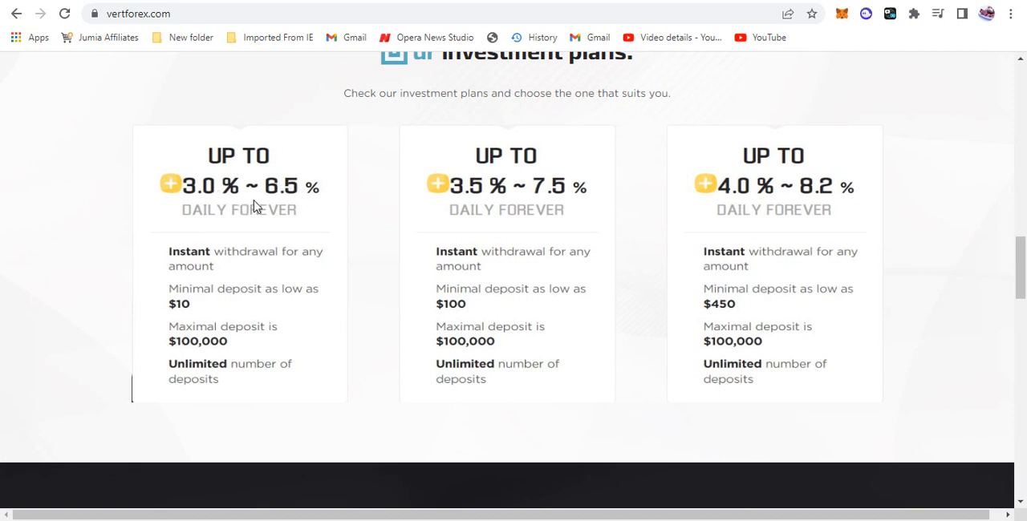
mouse_move(186, 199)
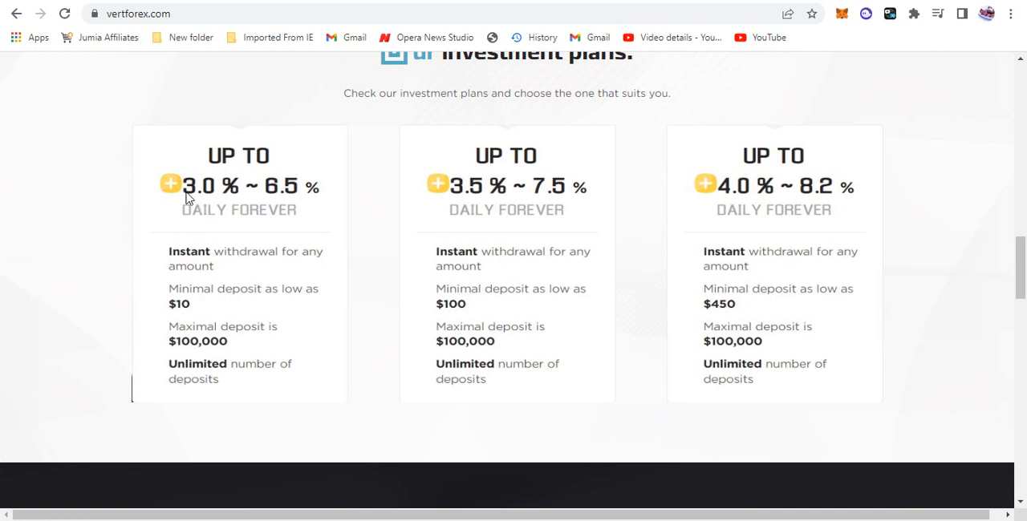
mouse_move(308, 196)
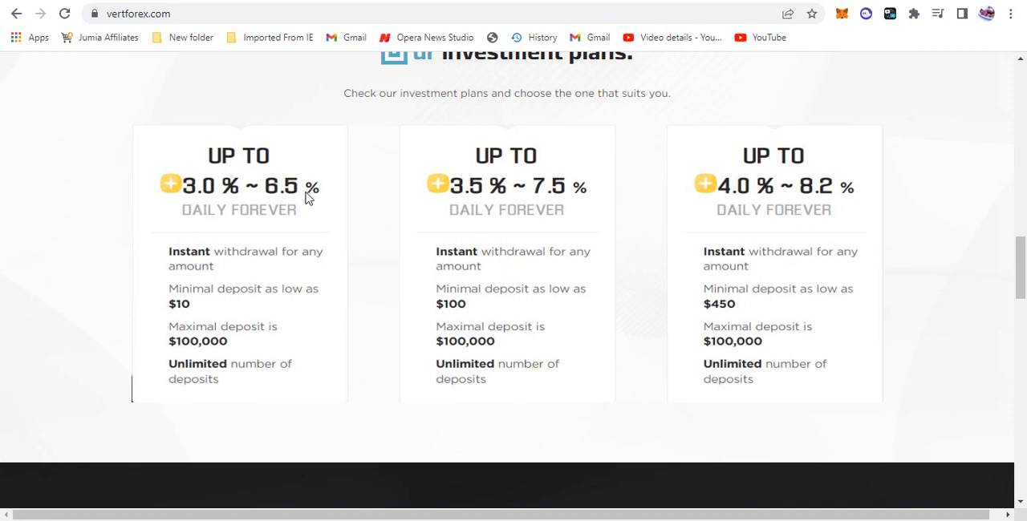
mouse_move(313, 251)
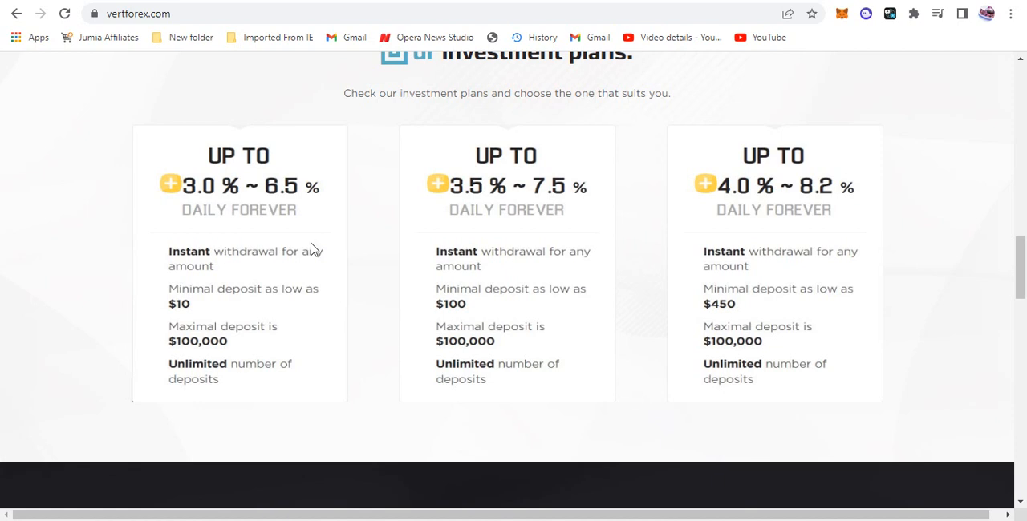
mouse_move(276, 295)
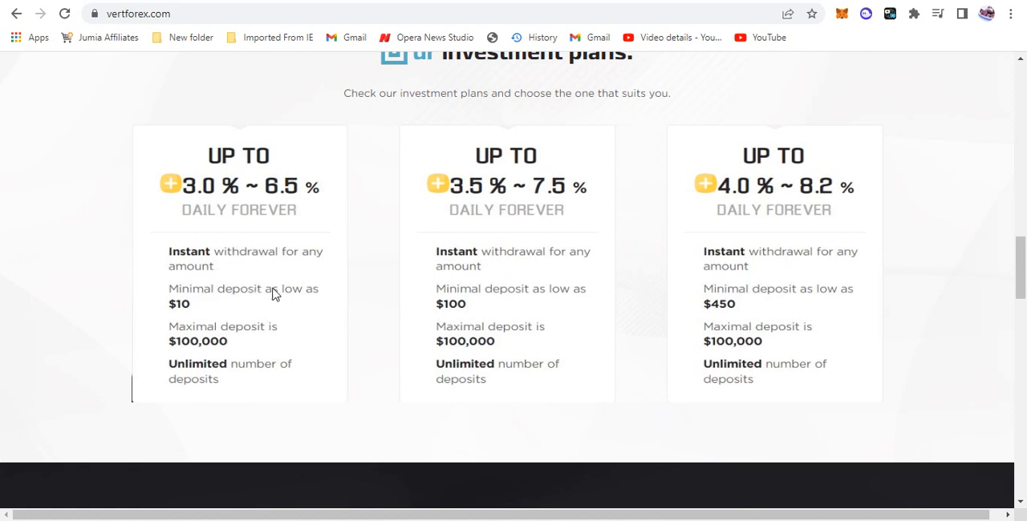
mouse_move(189, 303)
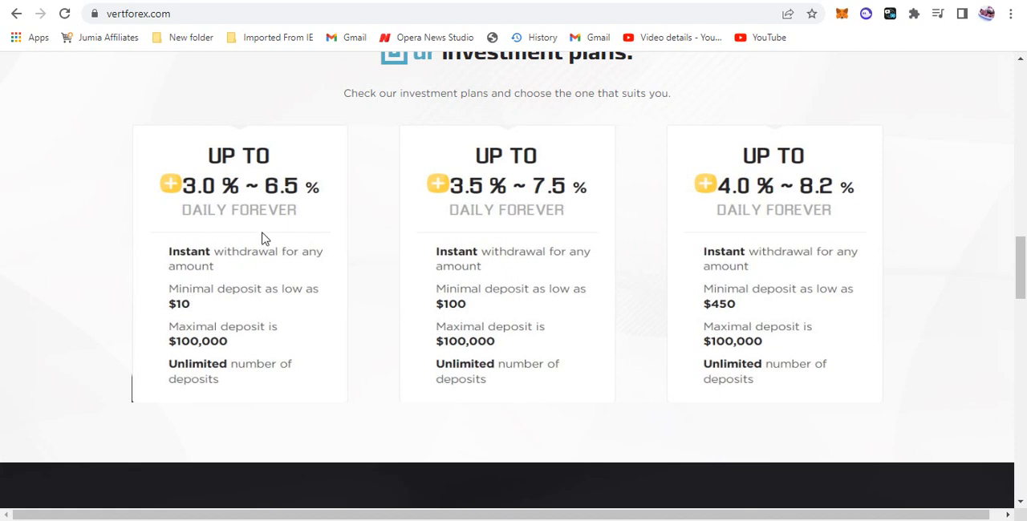
mouse_move(269, 244)
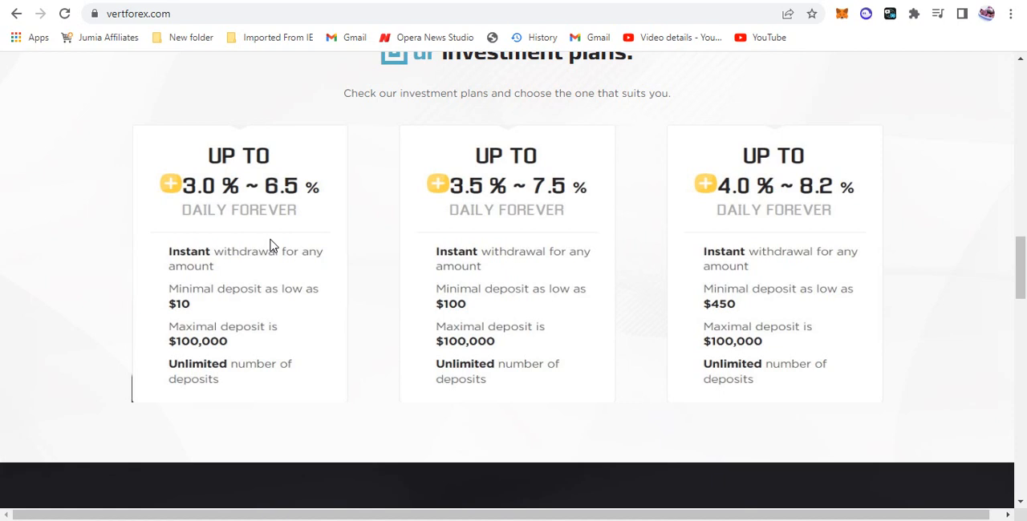
mouse_move(231, 266)
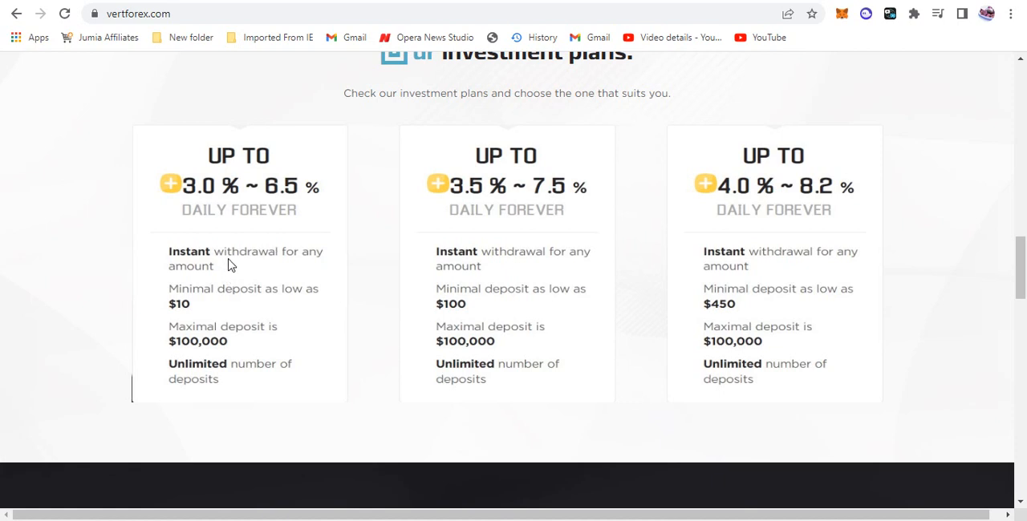
mouse_move(456, 199)
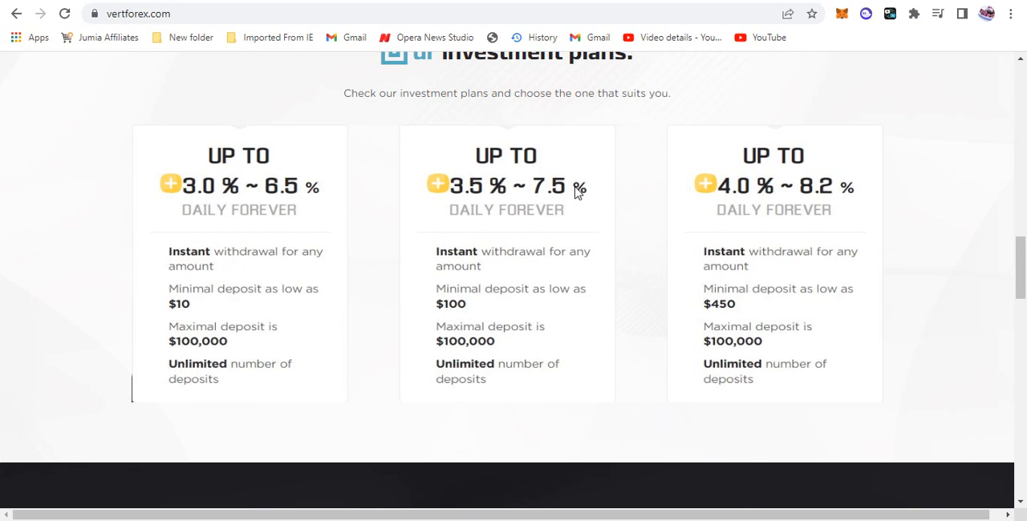
mouse_move(452, 312)
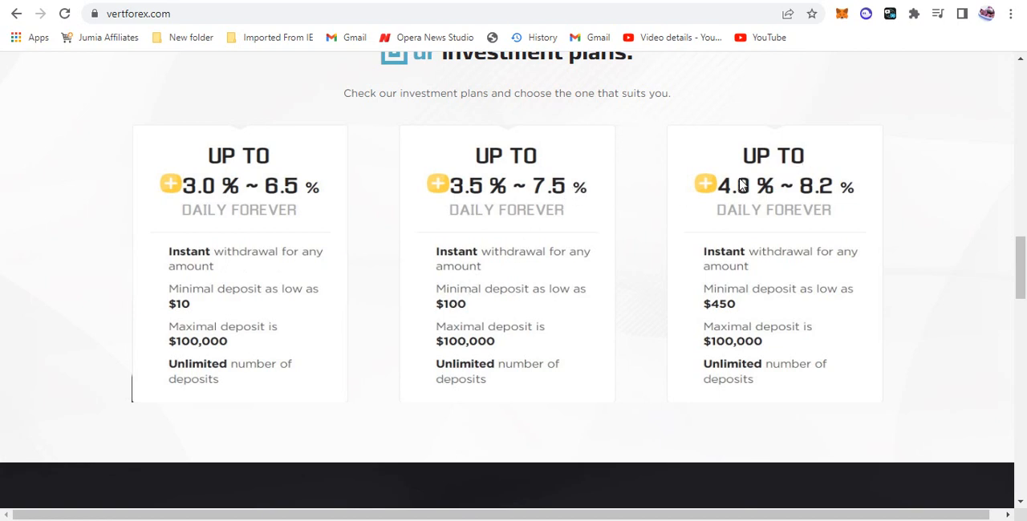
mouse_move(810, 191)
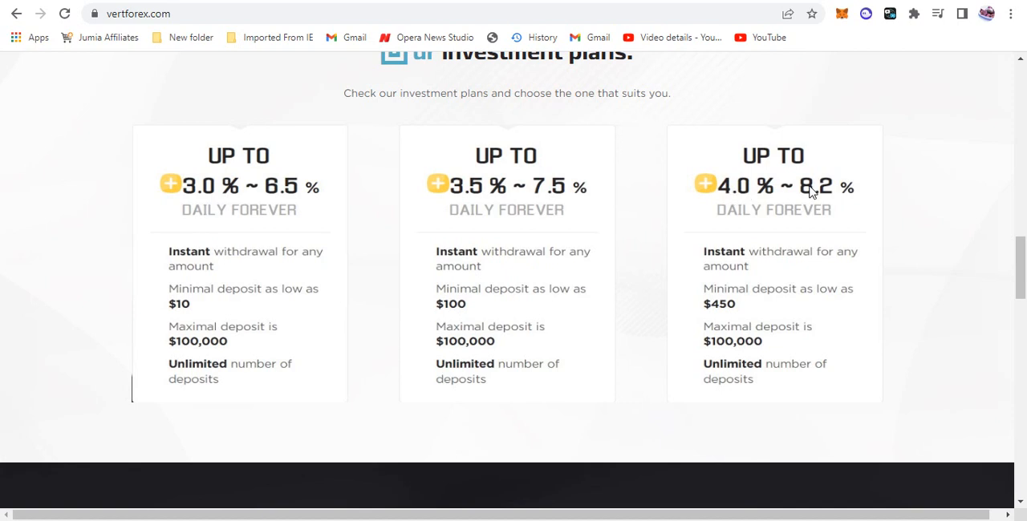
mouse_move(768, 308)
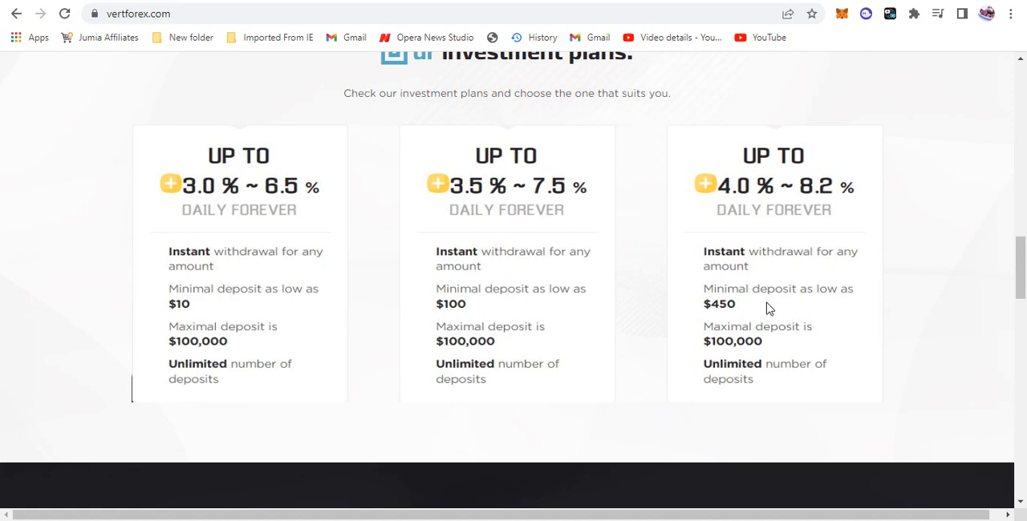
mouse_move(719, 311)
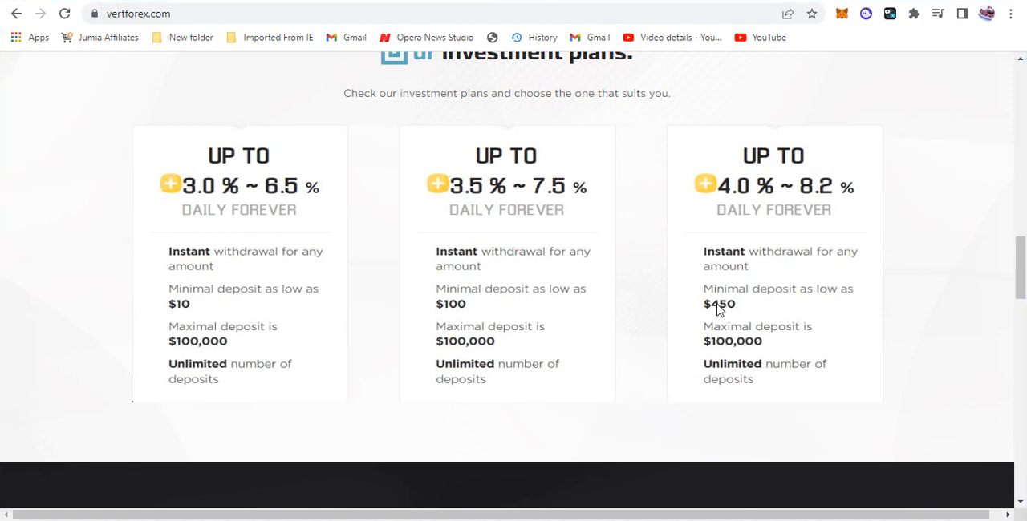
- Scroll past Recent Transactions to the popular trading platforms list with Kraken and Binance
scroll(down, 3)
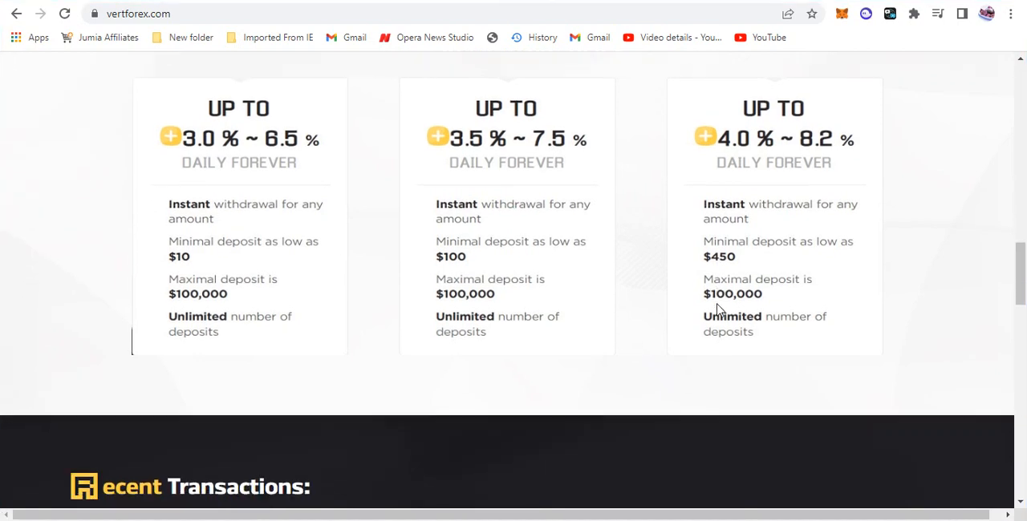
scroll(down, 3)
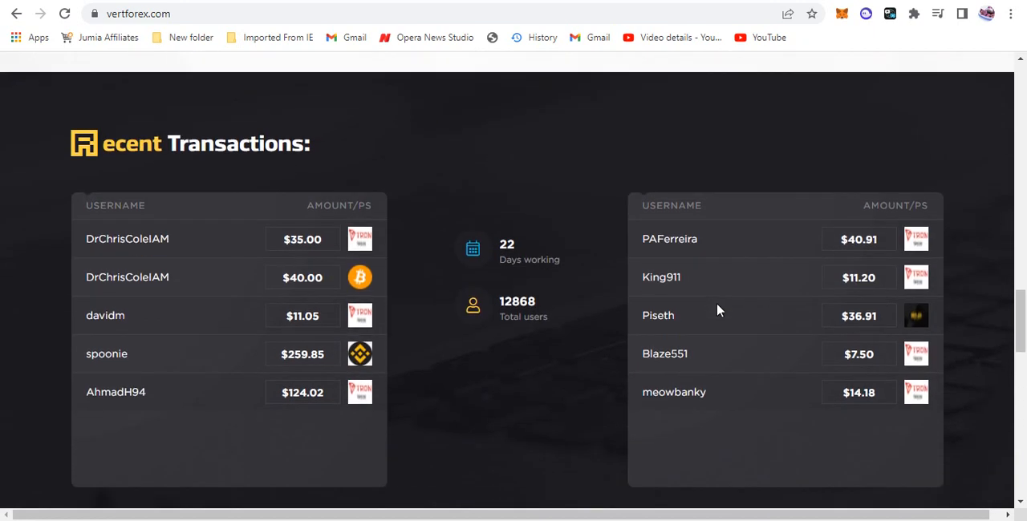
scroll(down, 3)
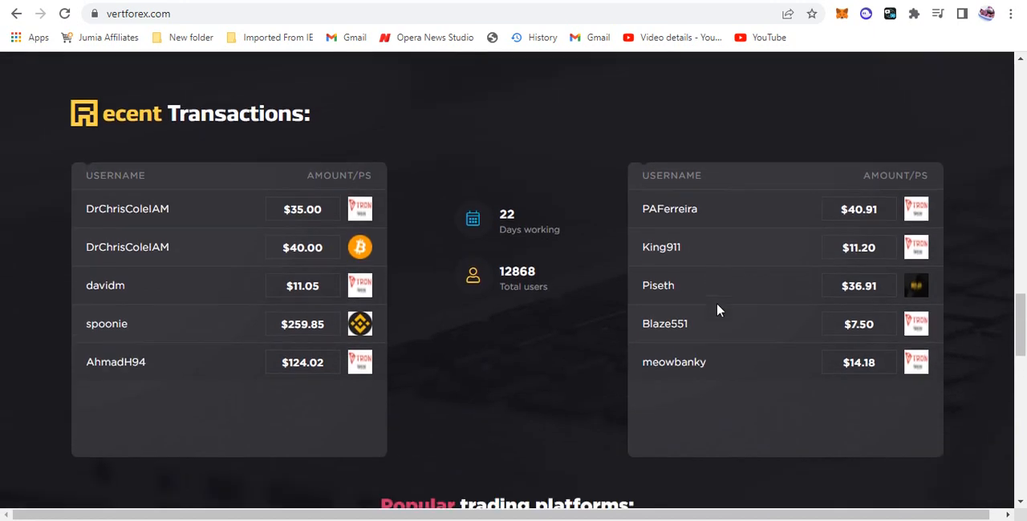
scroll(down, 3)
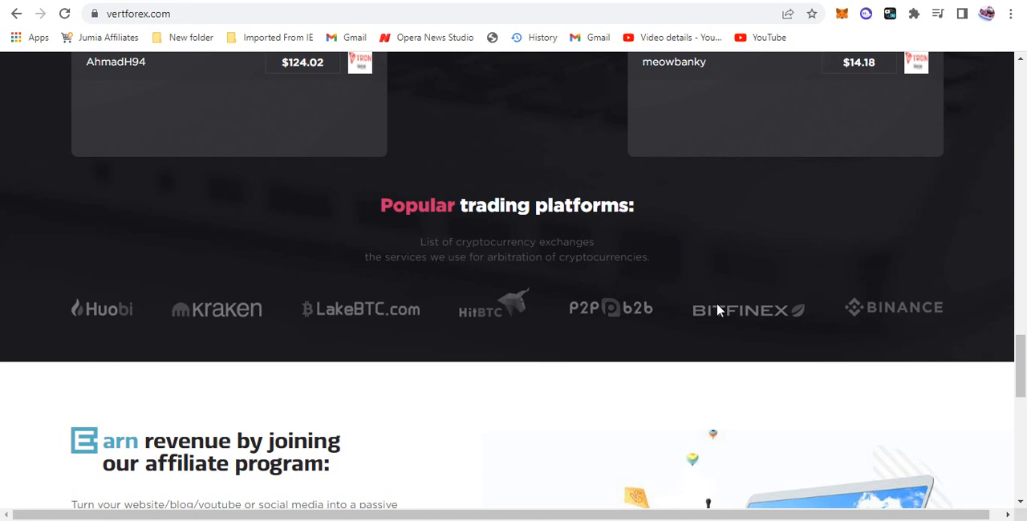
mouse_move(132, 324)
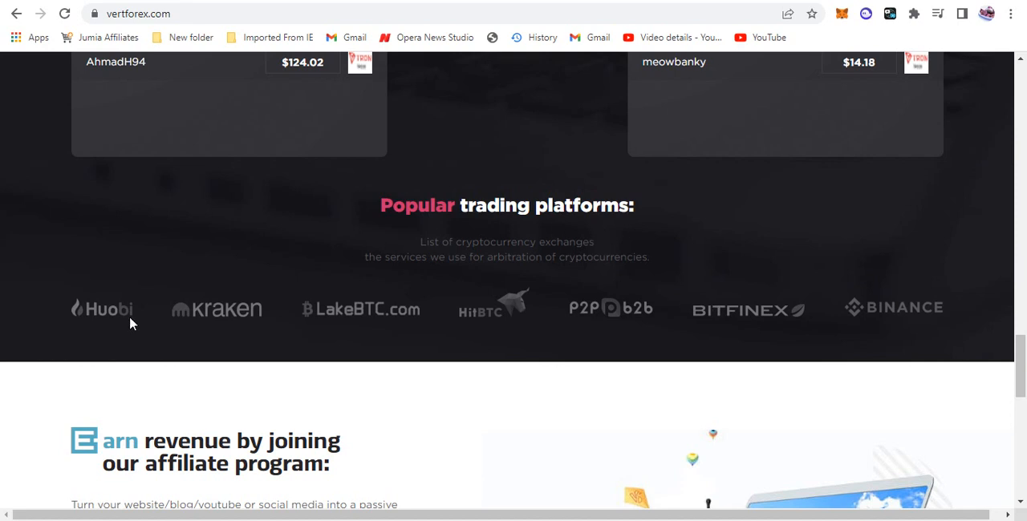
mouse_move(95, 316)
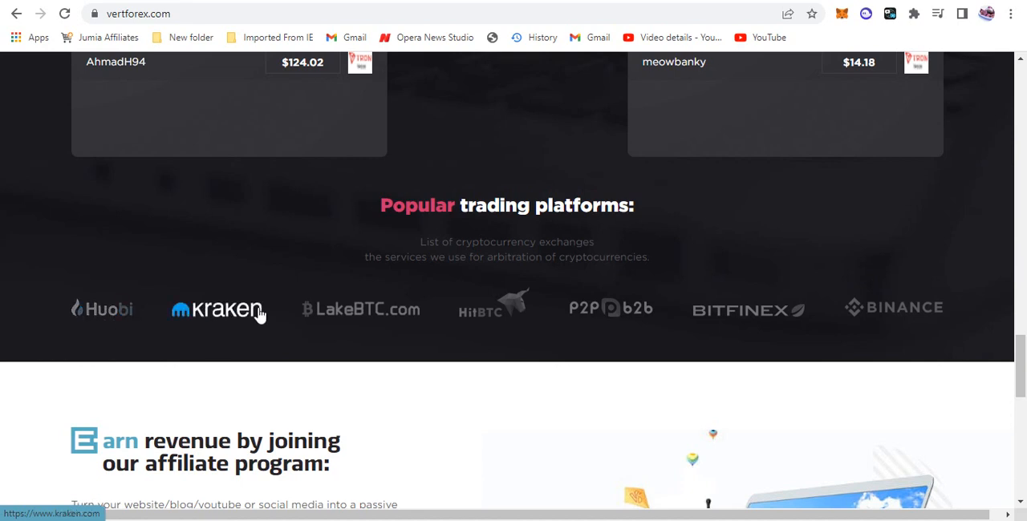
mouse_move(482, 311)
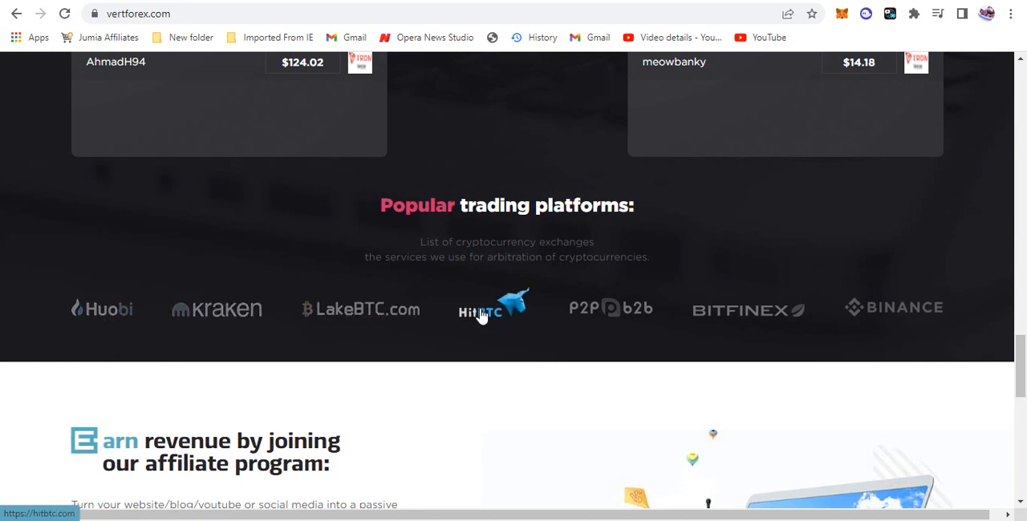
mouse_move(911, 292)
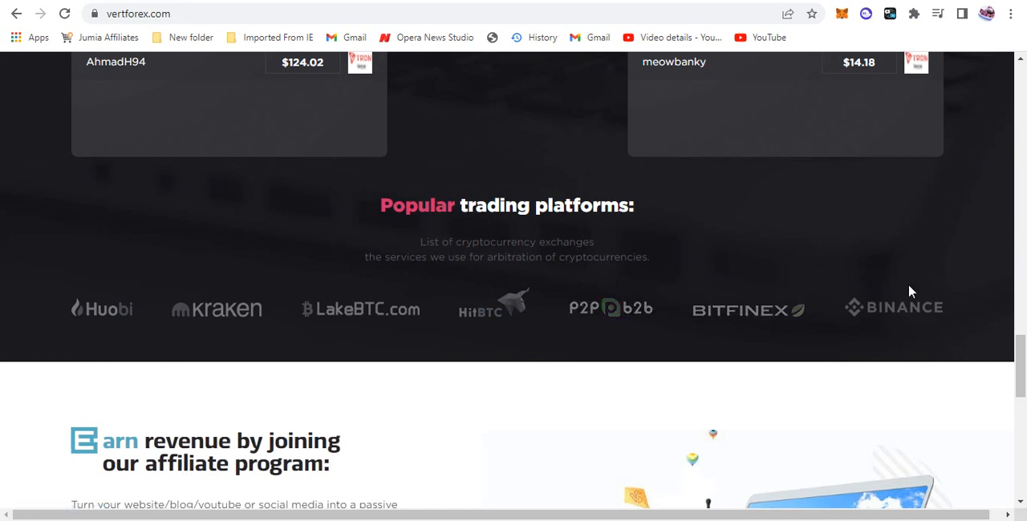
- Go to the LOGIN page from the header, with saved username and password pre-filled
scroll(down, 3)
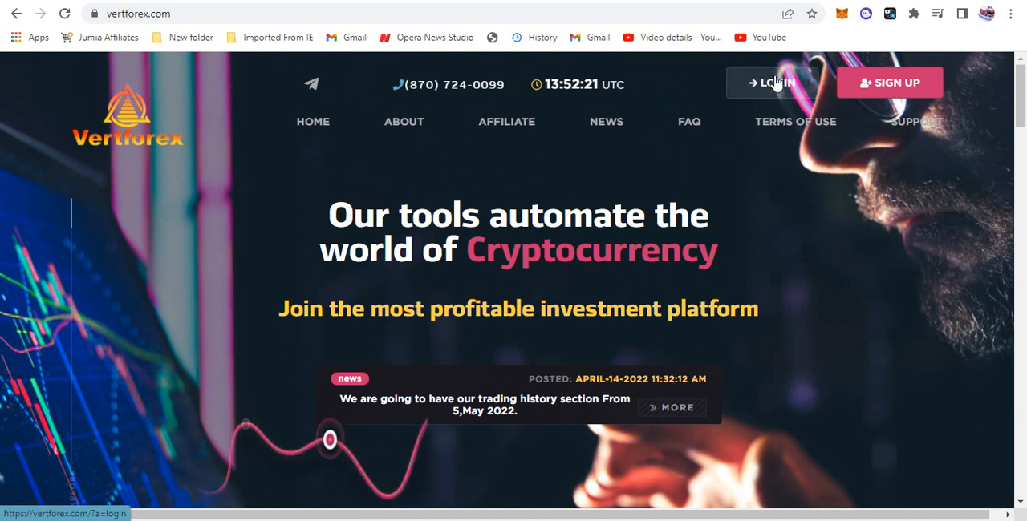
click(771, 83)
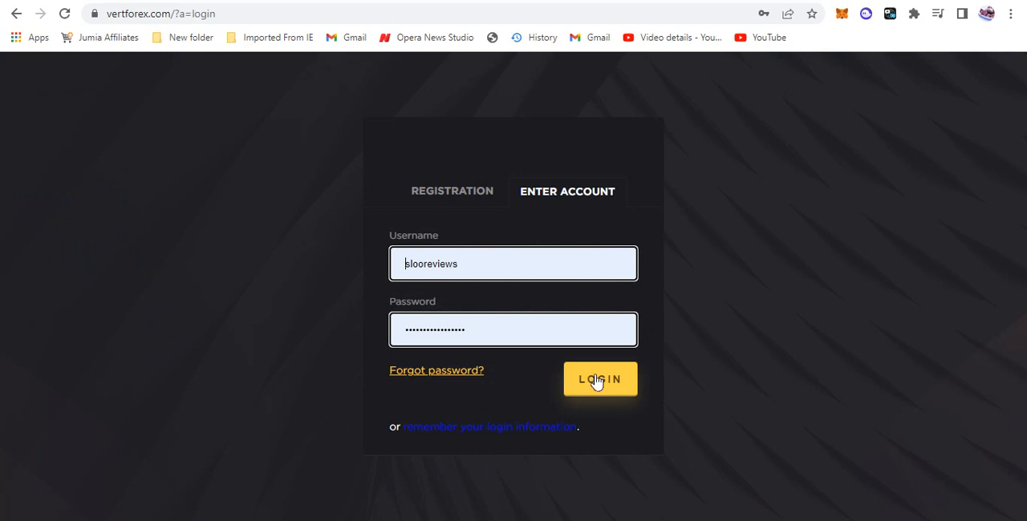
- Sign in to VertForex and land on the account dashboard showing all balances at 0.00$
click(600, 379)
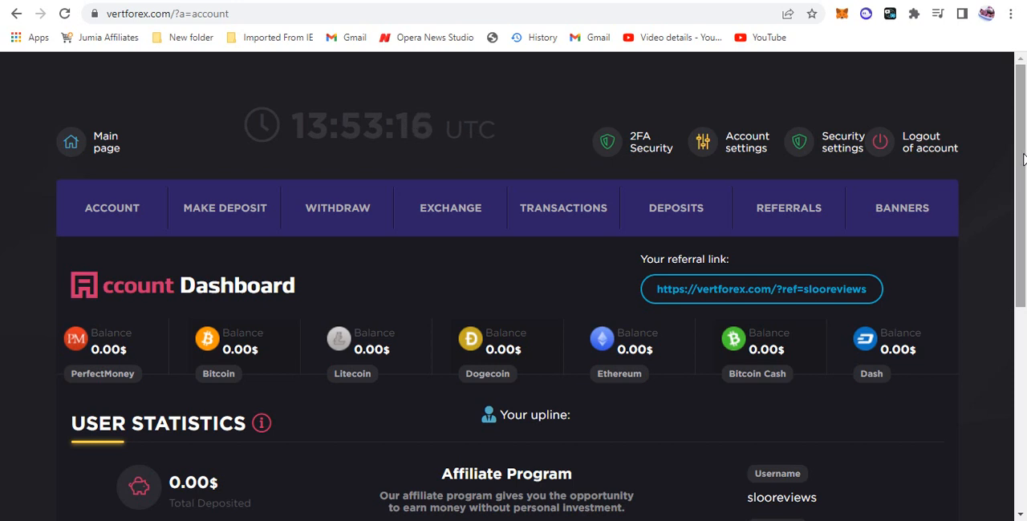
scroll(down, 3)
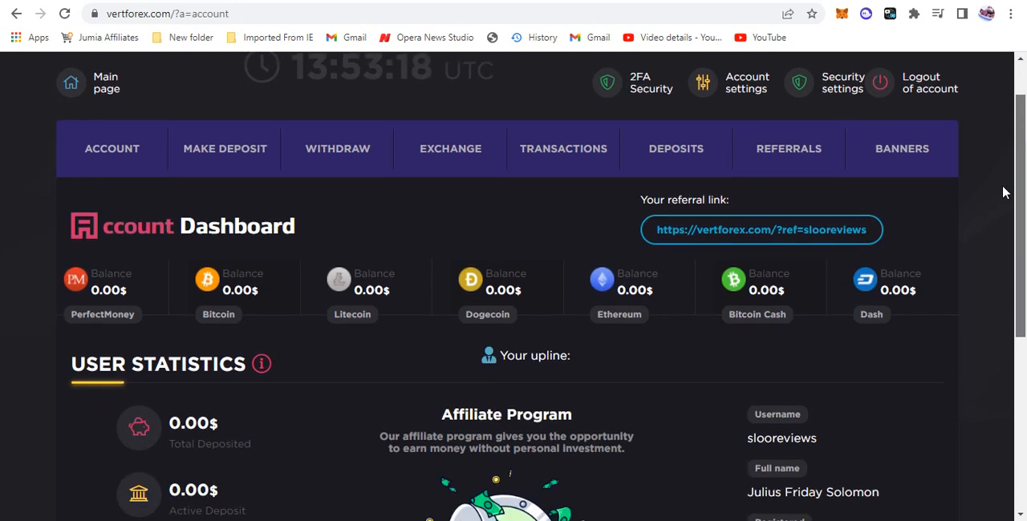
scroll(down, 3)
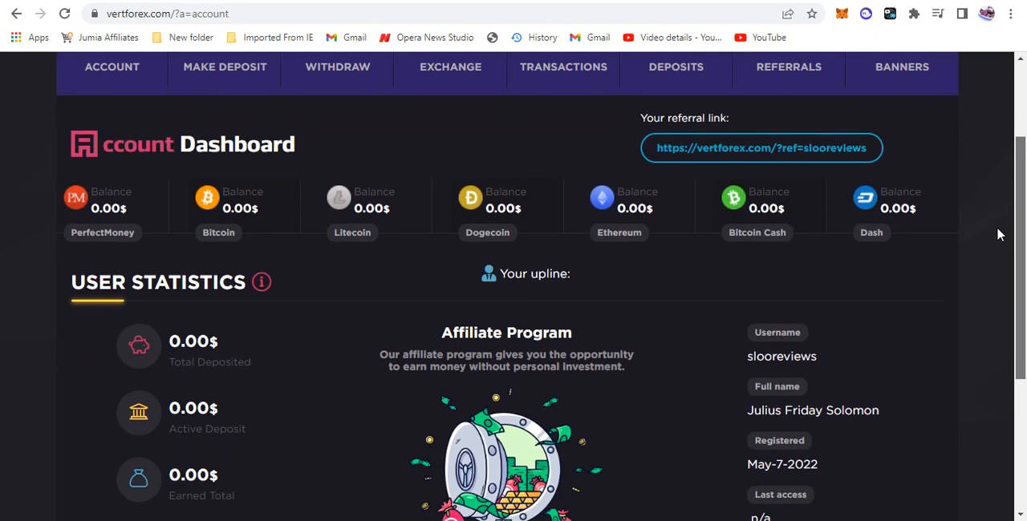
scroll(down, 3)
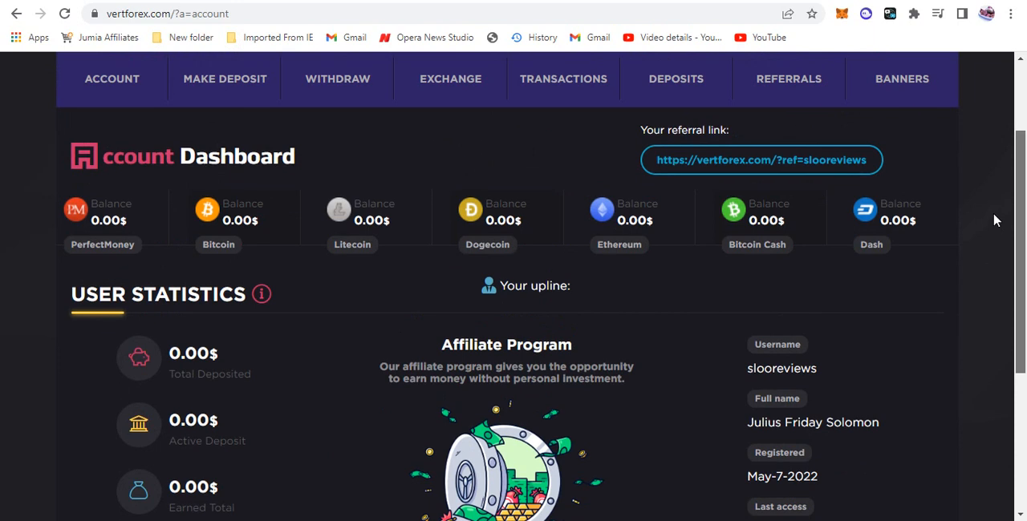
scroll(up, 3)
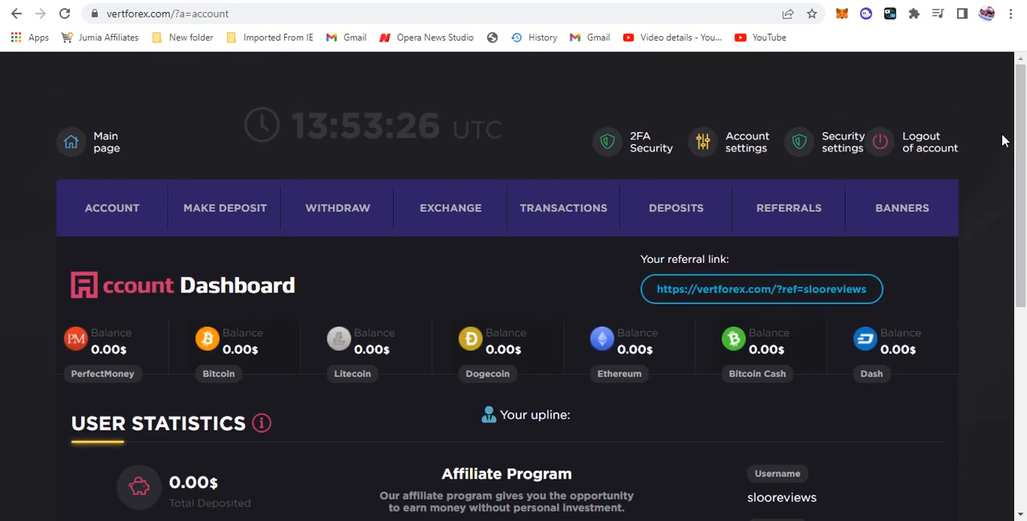
mouse_move(198, 347)
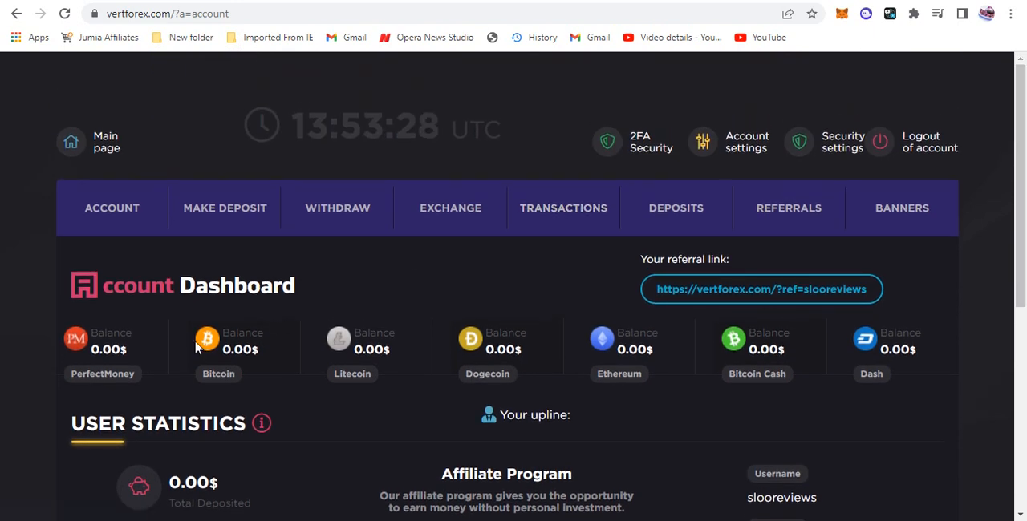
mouse_move(537, 337)
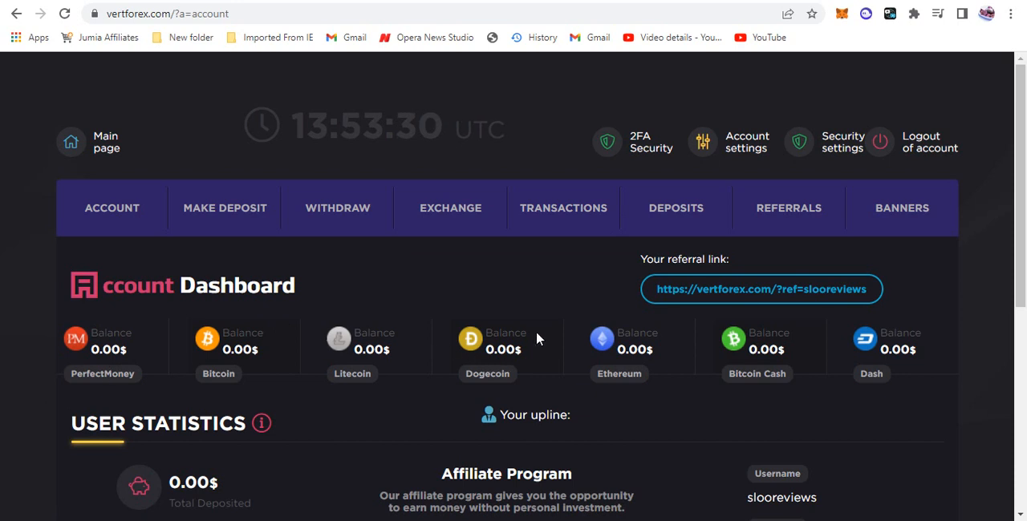